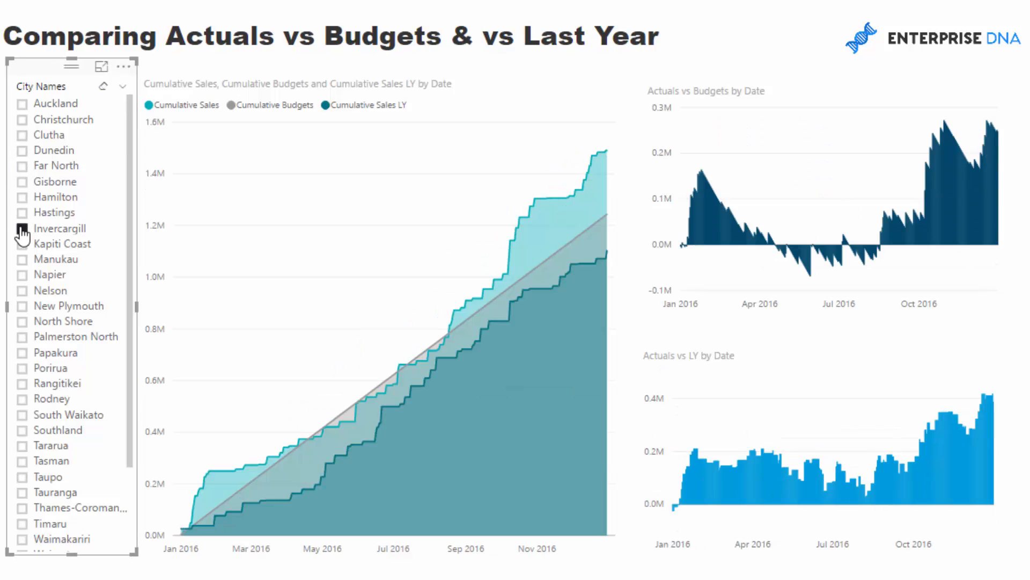
# - Select Invercargill then Kapiti Coast in the City Names slicer and review the filtered charts
pyautogui.click(21, 228)
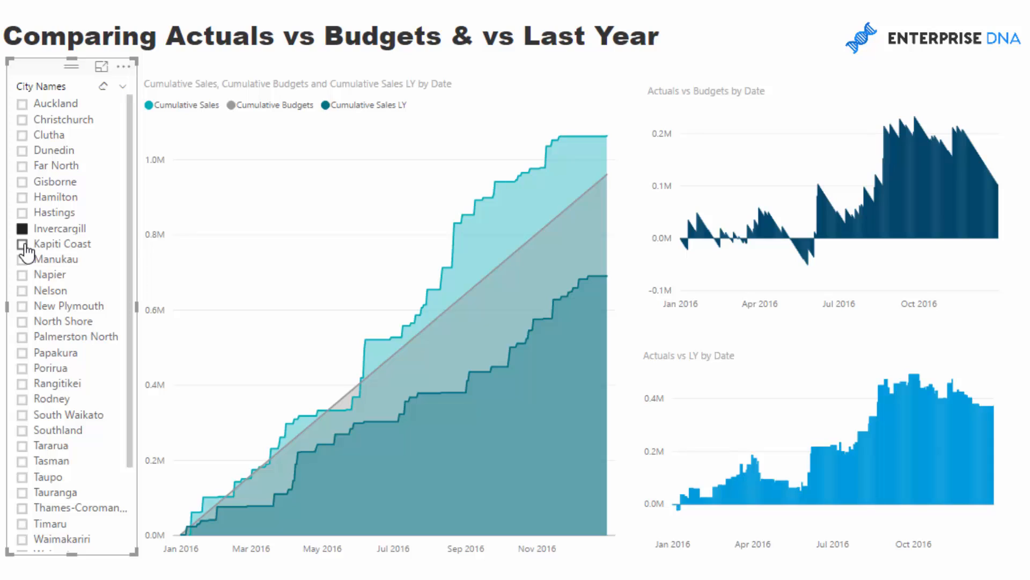
pyautogui.click(22, 243)
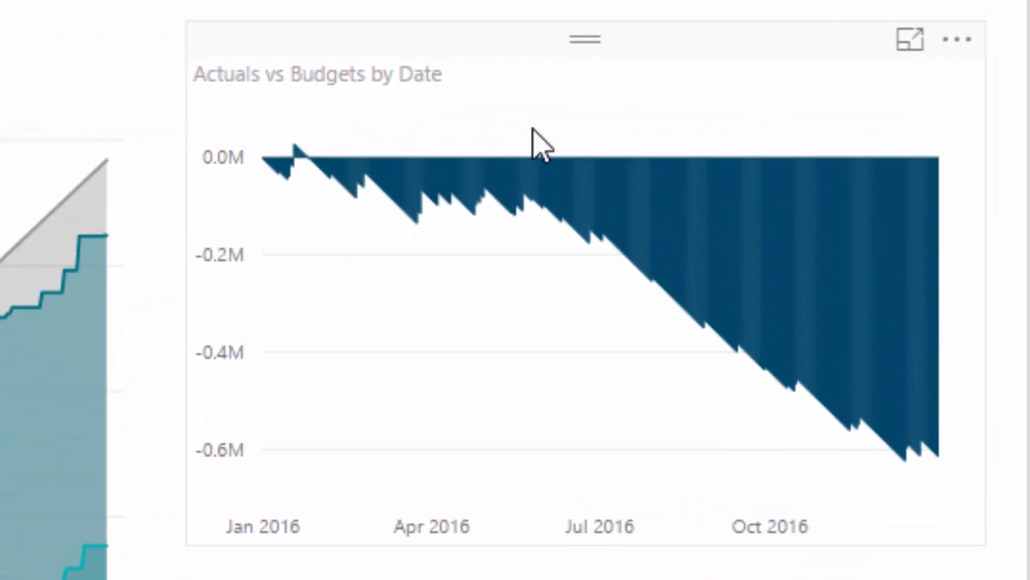
pyautogui.scroll(-3)
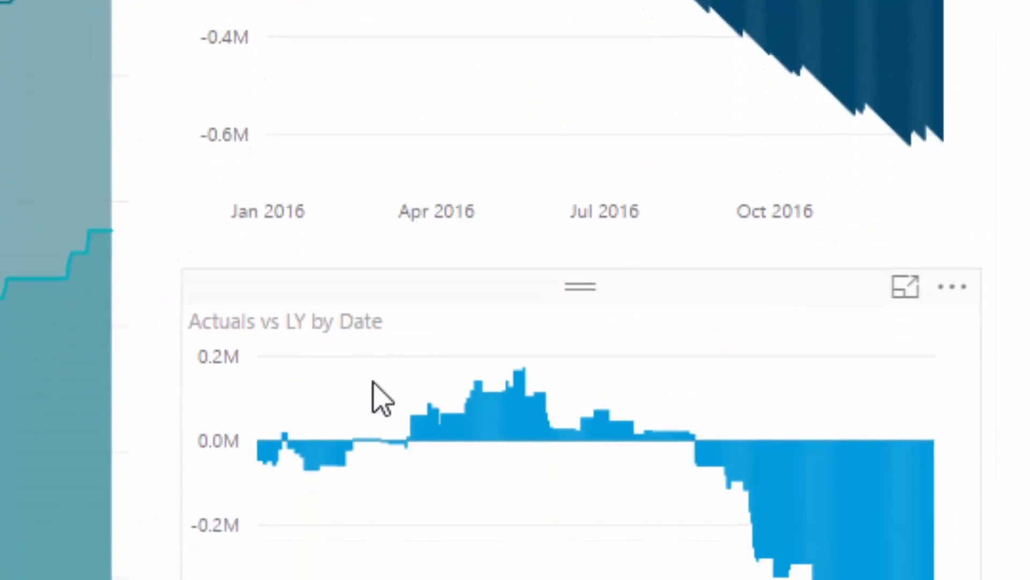
pyautogui.scroll(-3)
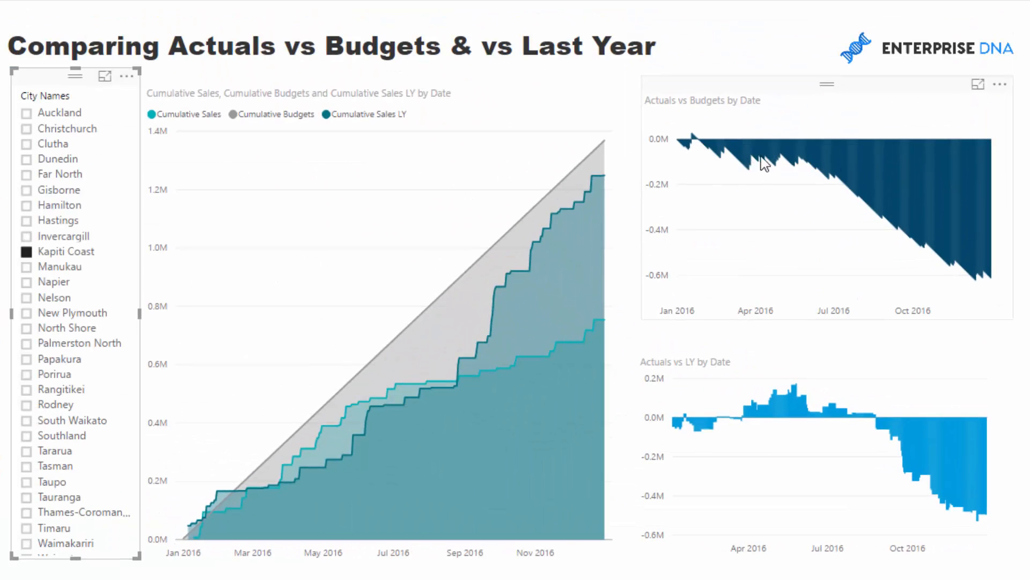
pyautogui.moveTo(762, 158)
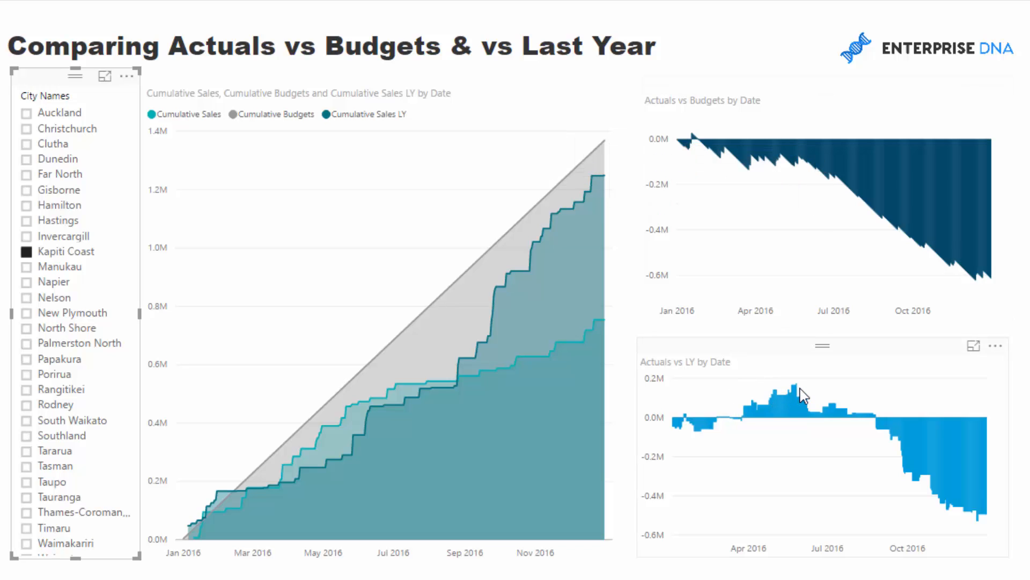
pyautogui.moveTo(793, 396)
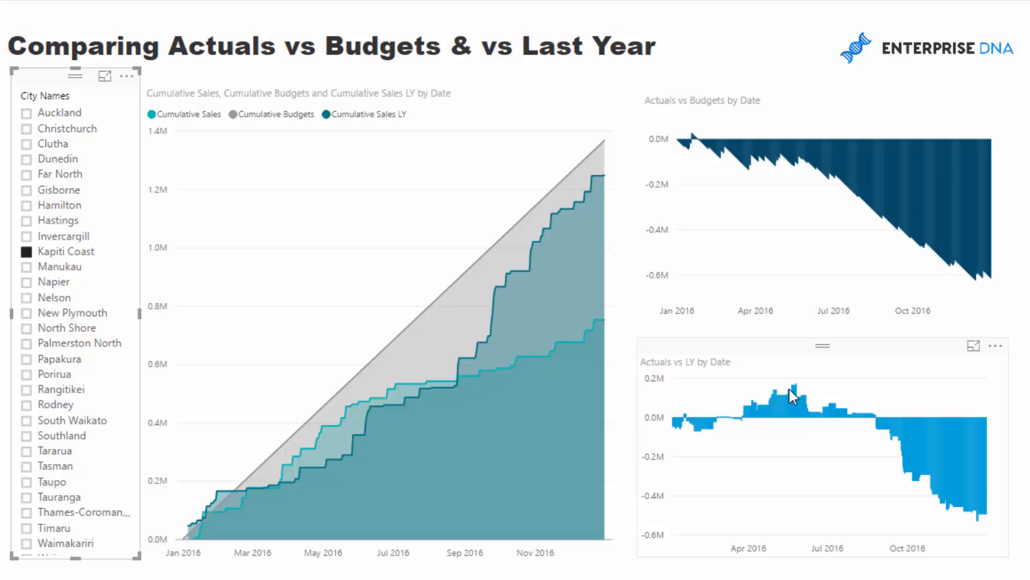
pyautogui.moveTo(71, 263)
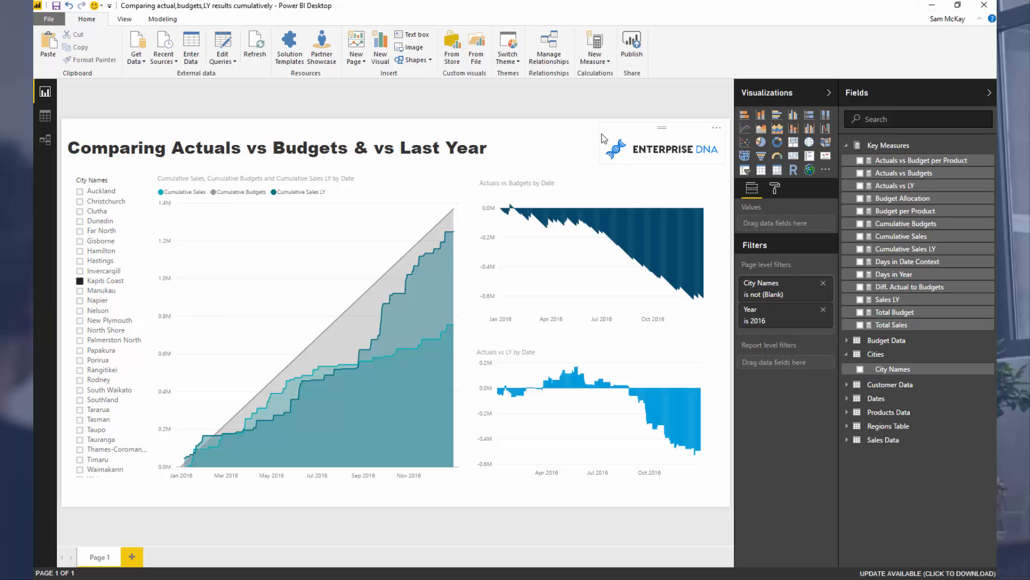
pyautogui.moveTo(548, 144)
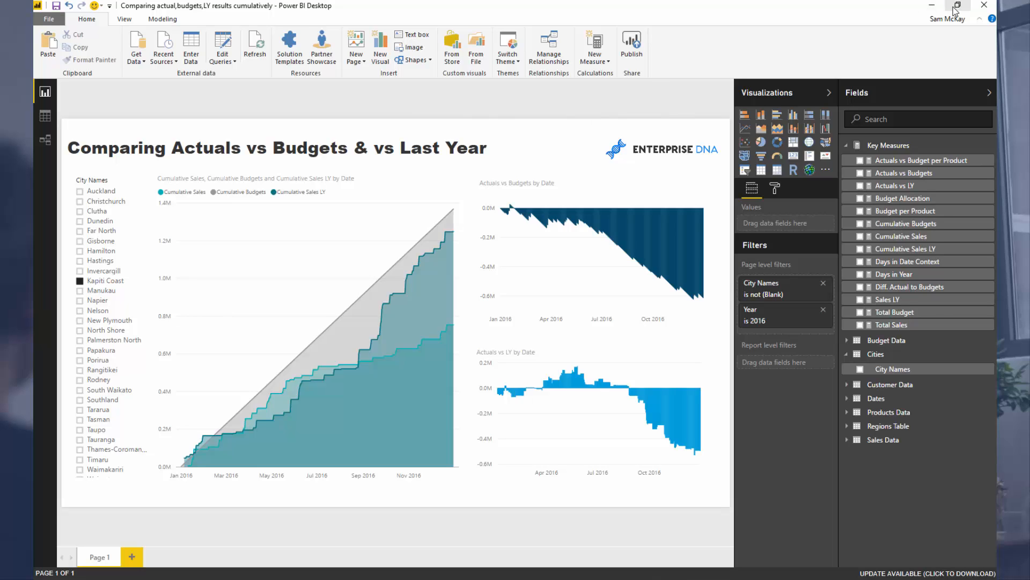
pyautogui.moveTo(957, 5)
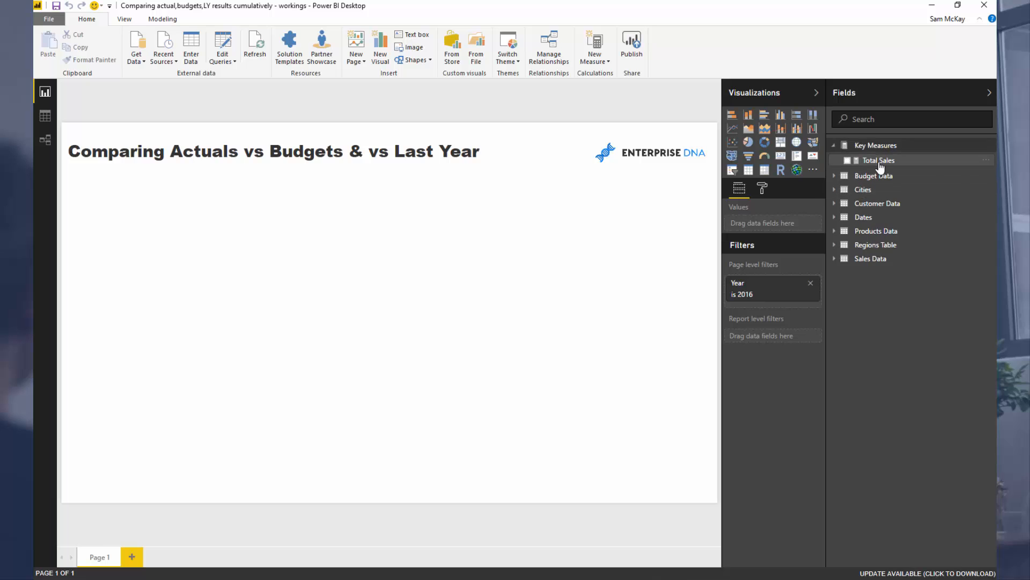
# - Select the Total Sales measure in the Fields pane to review its formula
pyautogui.click(879, 160)
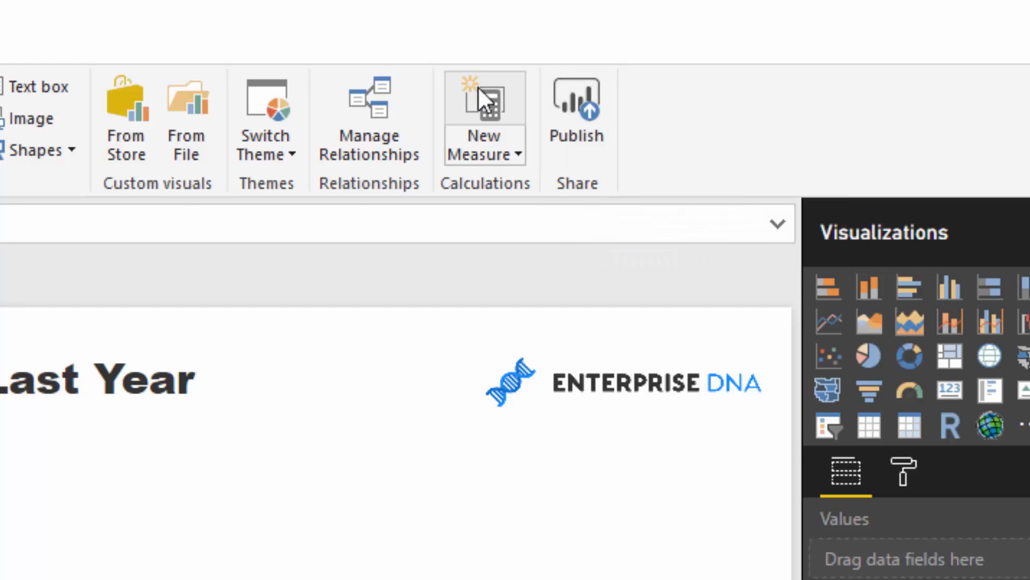
pyautogui.moveTo(484, 99)
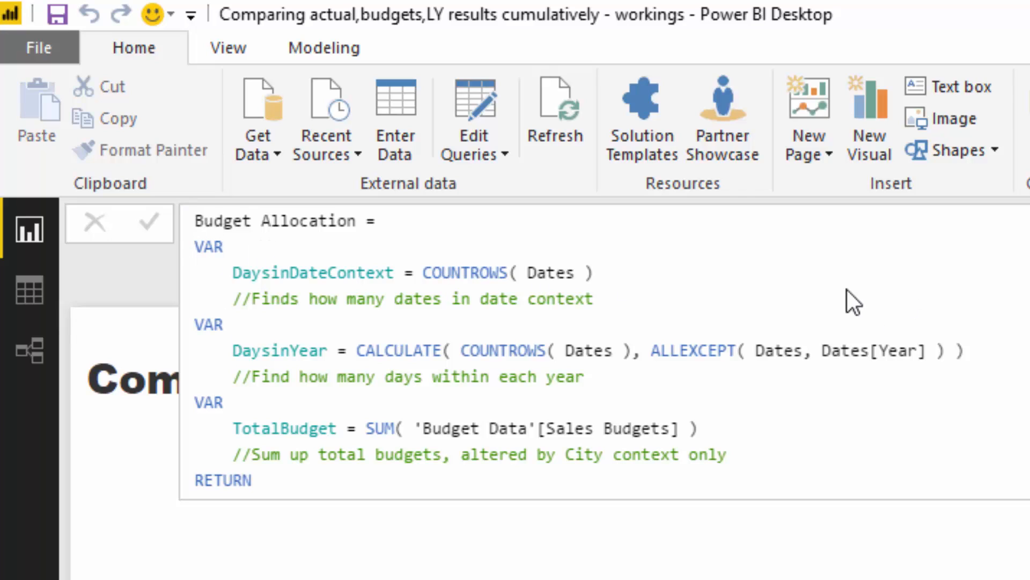
pyautogui.moveTo(353, 255)
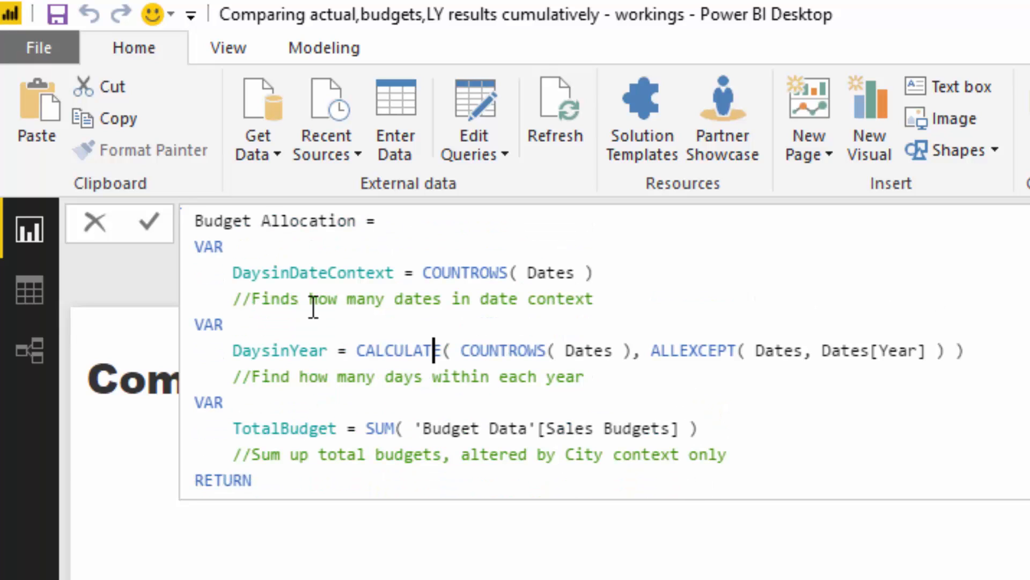
# - Review the Budget Allocation formula's DaysinDateContext, DaysinYear and TotalBudget variables and its RETURN expression
pyautogui.doubleClick(312, 273)
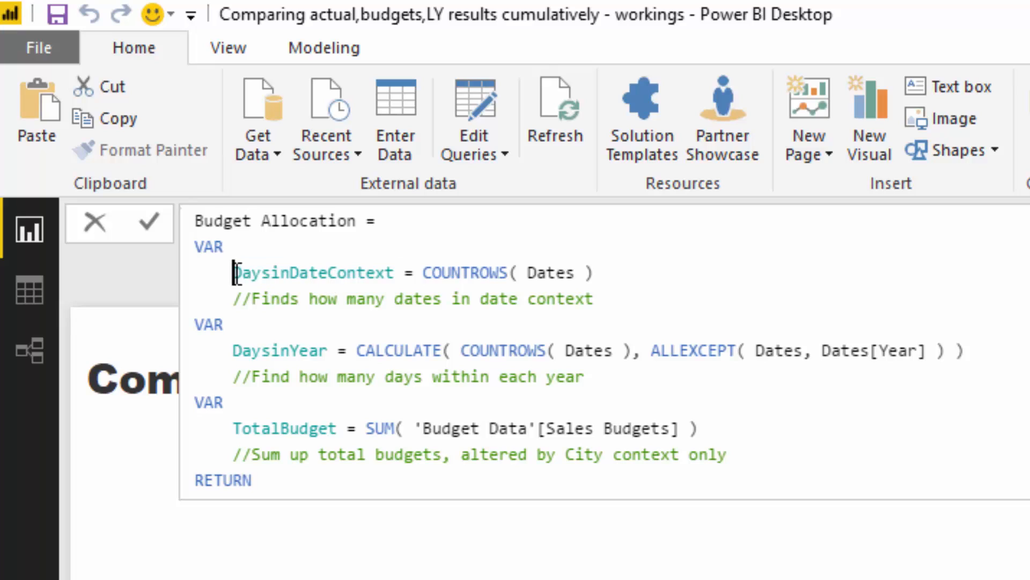
pyautogui.doubleClick(311, 271)
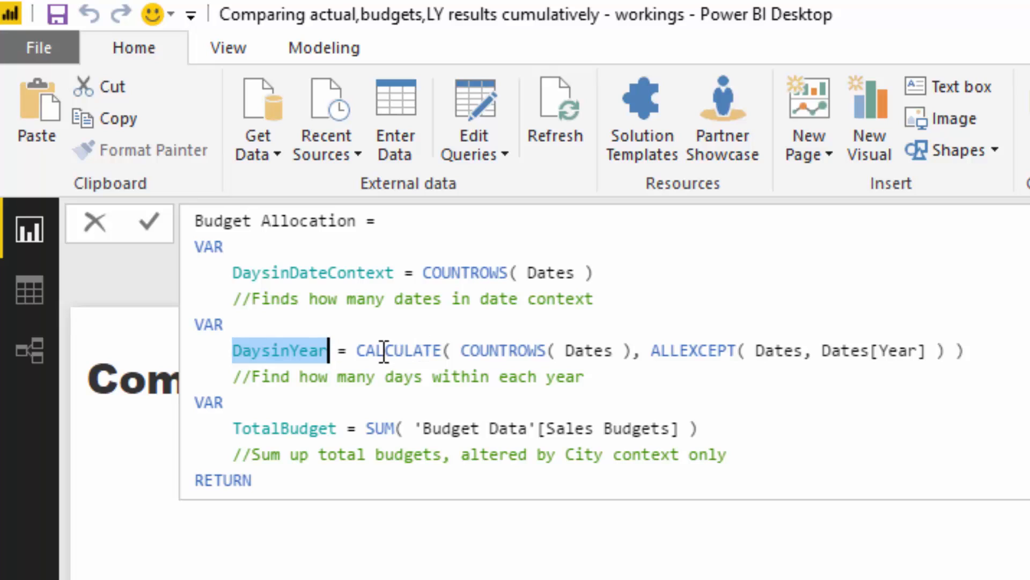
pyautogui.moveTo(426, 273)
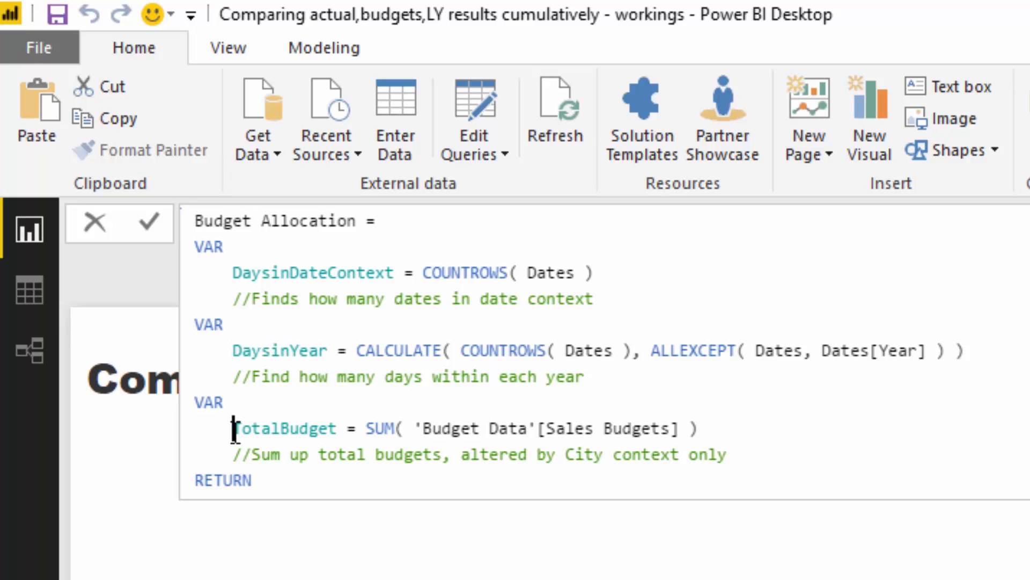
pyautogui.doubleClick(284, 428)
pyautogui.write('(DaysinDateContext / DaysinYear ) * TotalBudget')
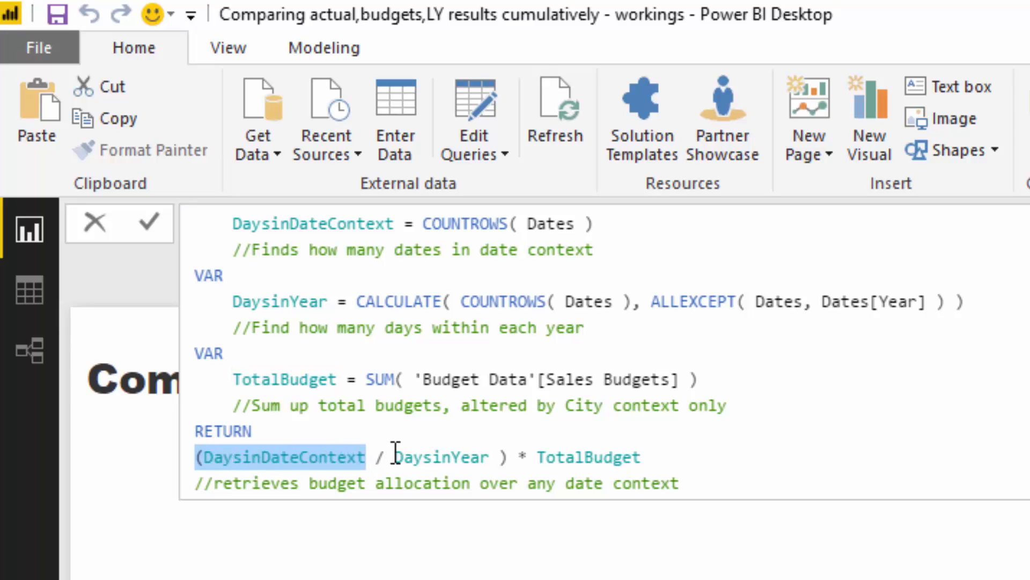
pyautogui.doubleClick(440, 458)
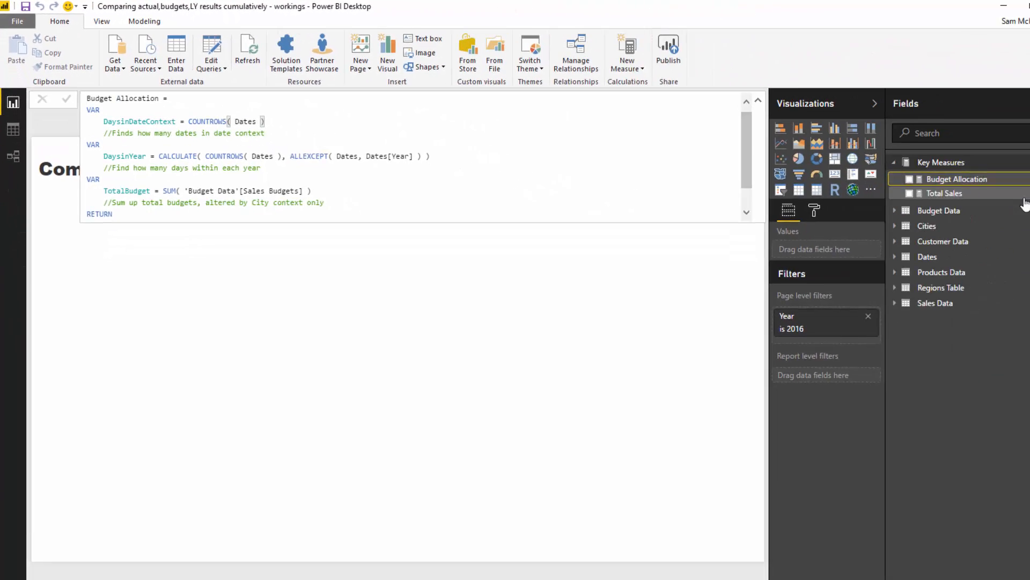
# - Enter Sales LY = CALCULATE( [Total Sales], SAMEPERIODLASTYEAR( Dates[Date] ) ) as a new measure
pyautogui.click(944, 193)
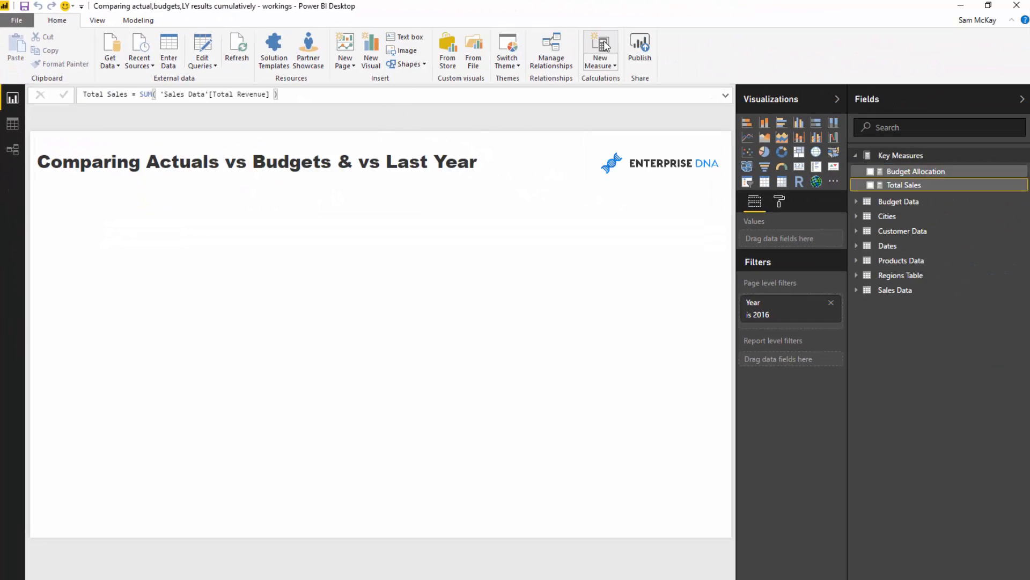
pyautogui.moveTo(911, 170)
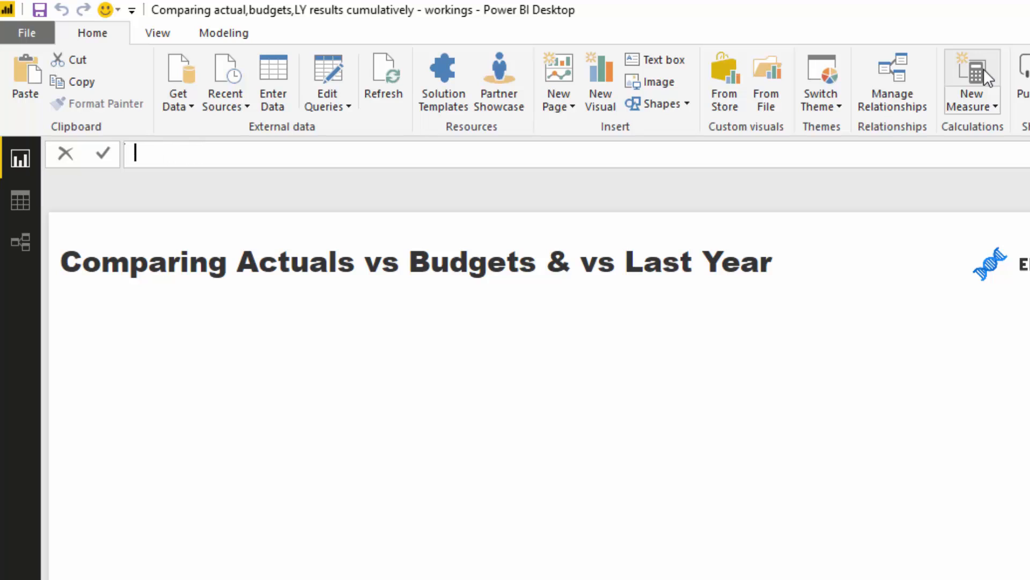
pyautogui.write('Sales LY')
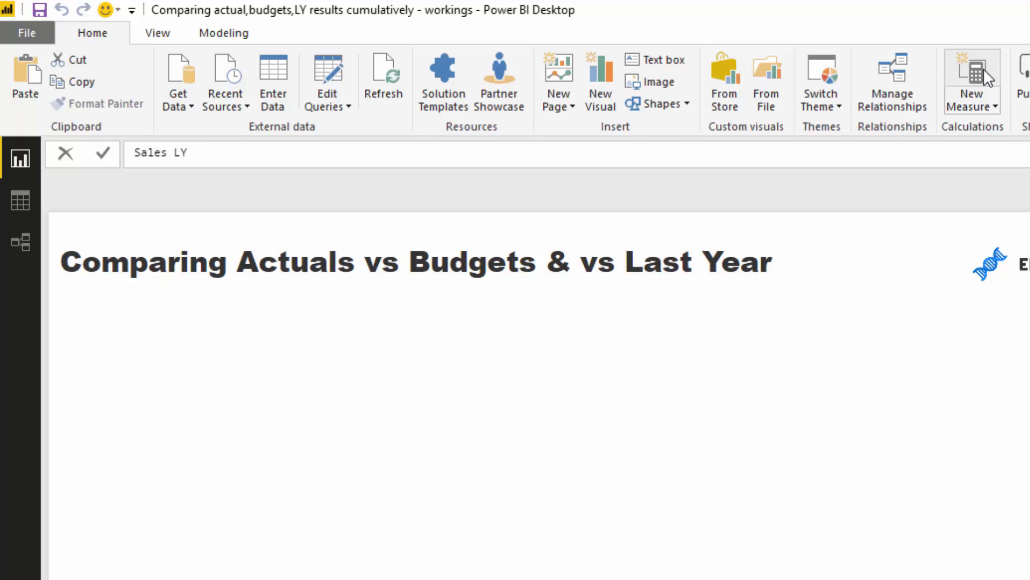
pyautogui.write('= CALCULATE(')
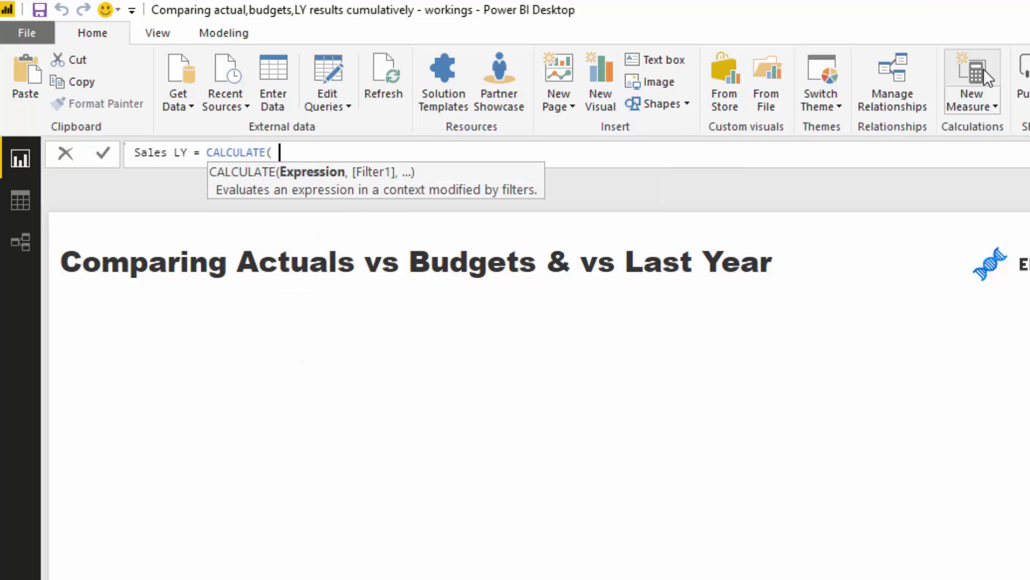
pyautogui.write('[Total Sales], S')
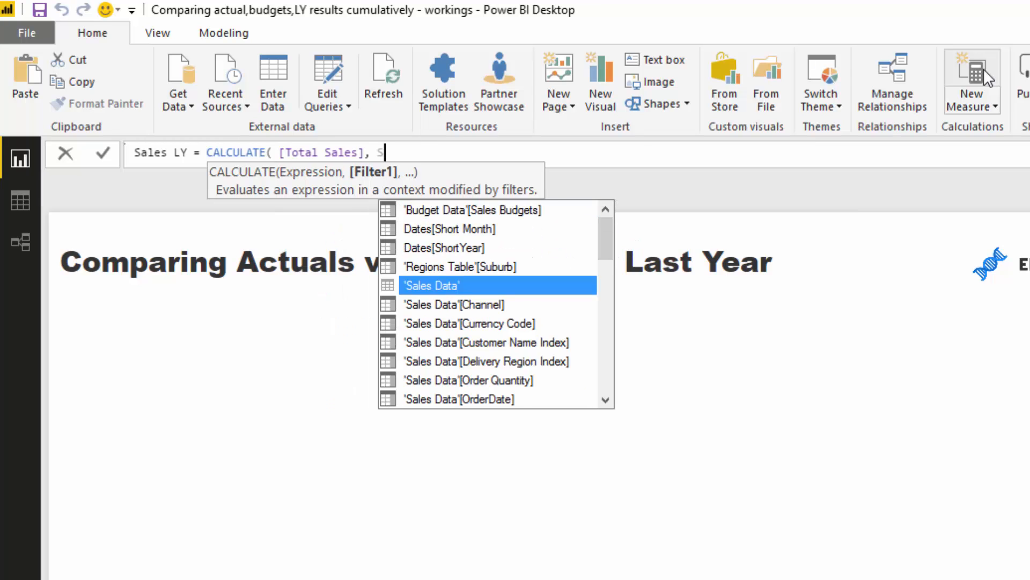
pyautogui.write('SAMEPERIODLASTYEAR( D')
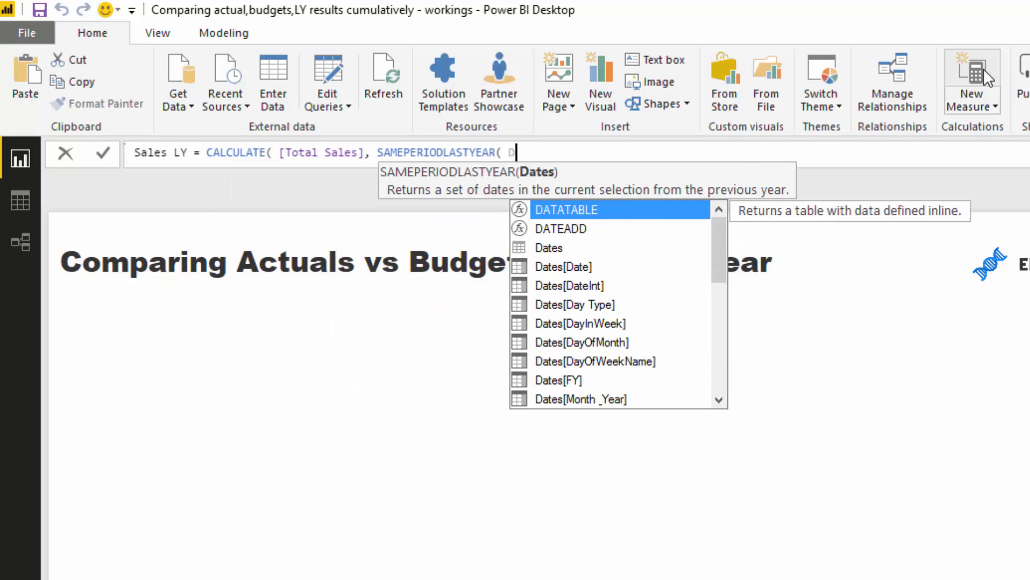
pyautogui.write('Dates[Date] <= MAX( Dates[Date] )')
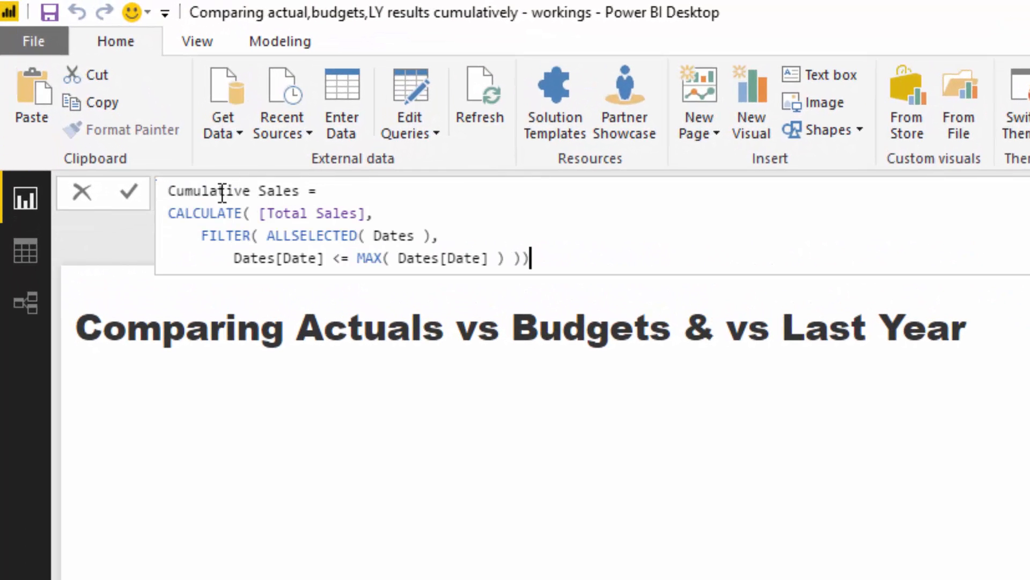
# - Review the Cumulative Sales formula: Total Sales filtered over ALLSELECTED dates up to MAX( Dates[Date] )
pyautogui.doubleClick(233, 191)
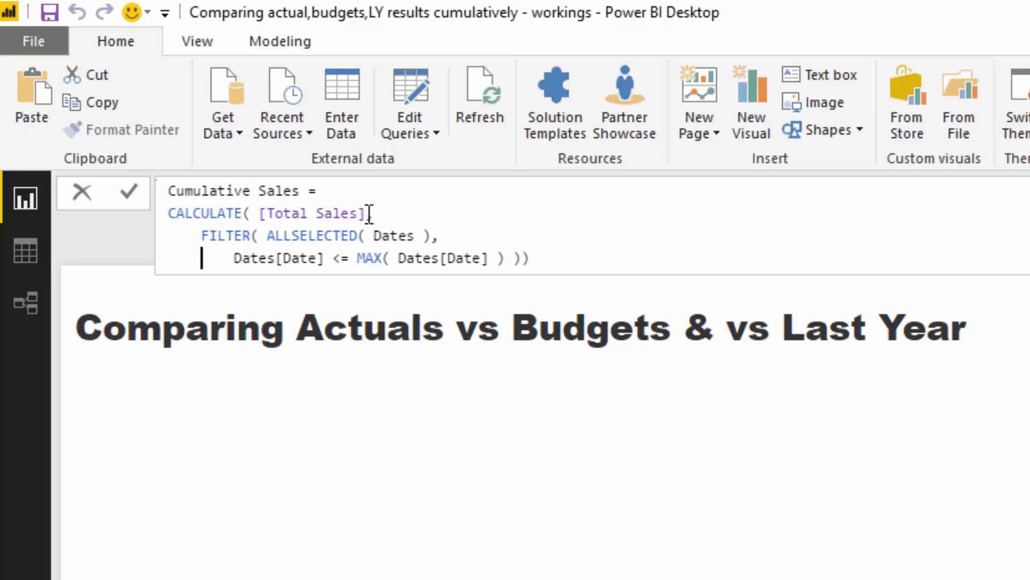
pyautogui.doubleClick(314, 213)
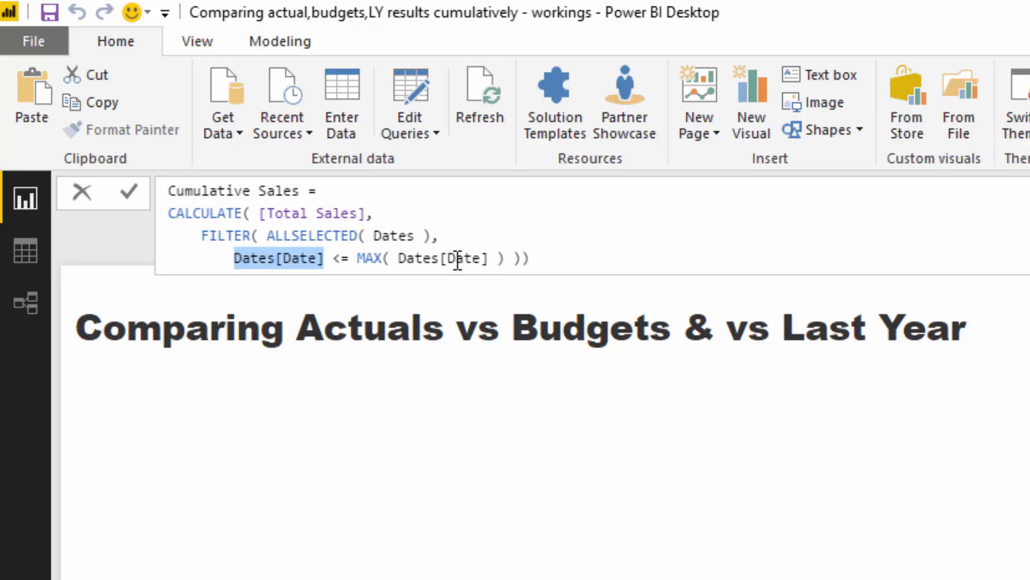
pyautogui.click(368, 212)
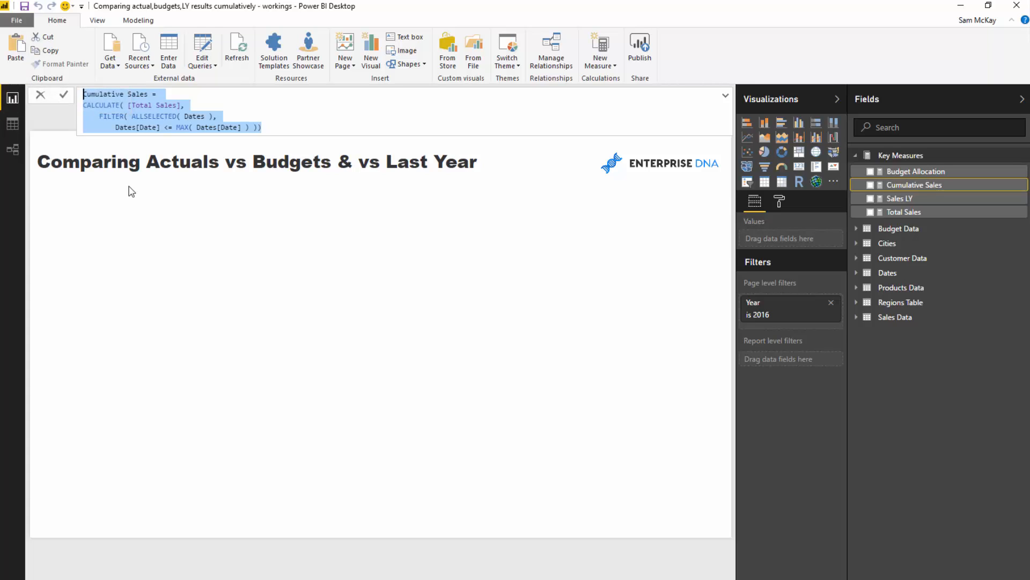
pyautogui.moveTo(506, 72)
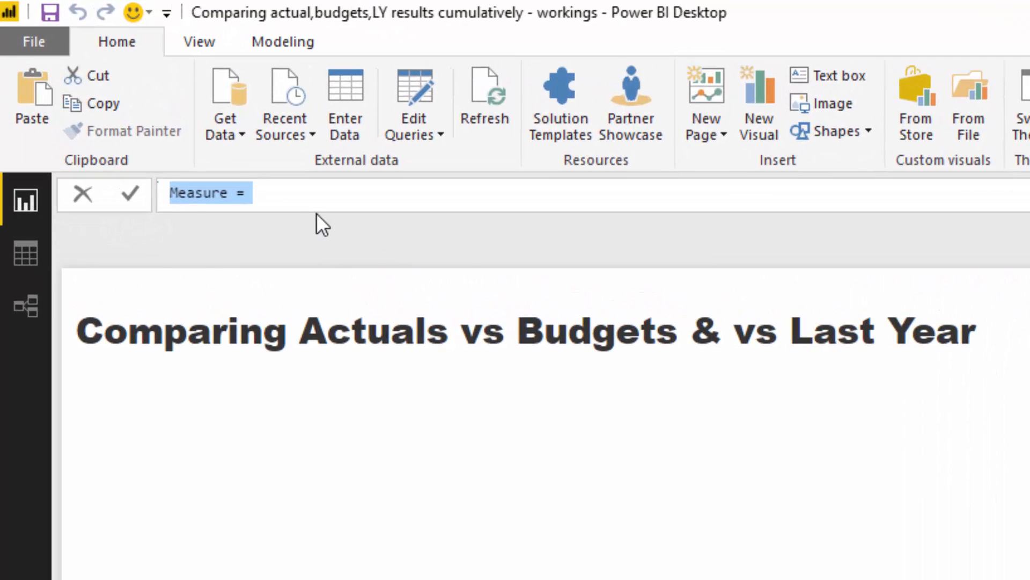
# - Paste the Cumulative Sales pattern and rework it into Cumulative Budgets based on [Budget Allocation]
pyautogui.write('Cumulative Sales = CALCULATE( [Total Sales], FILTER( ALLSELECTED( Dates ), Dates[Date] <= MAX( Dates[Date] ) ))')
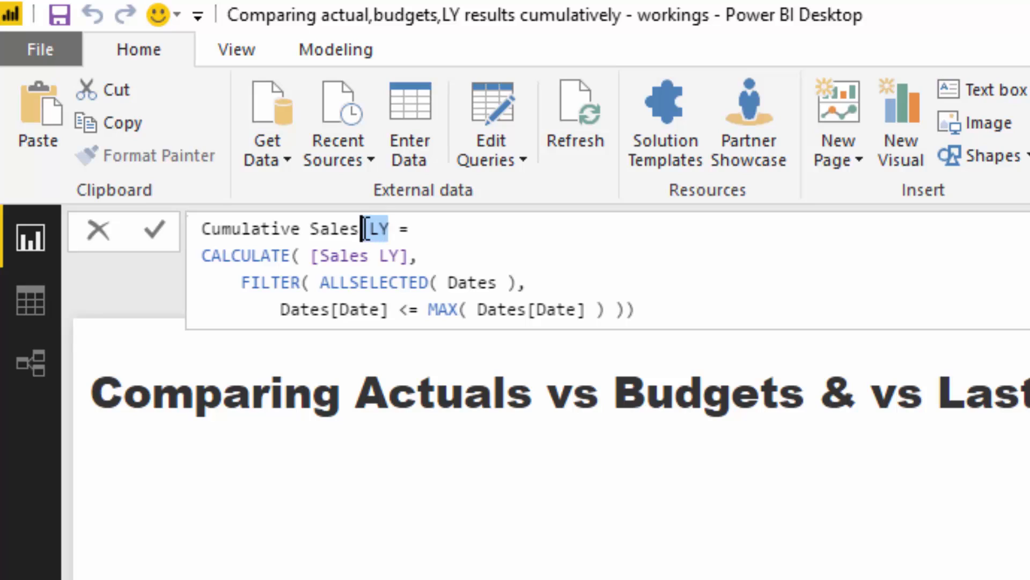
pyautogui.write('Budget')
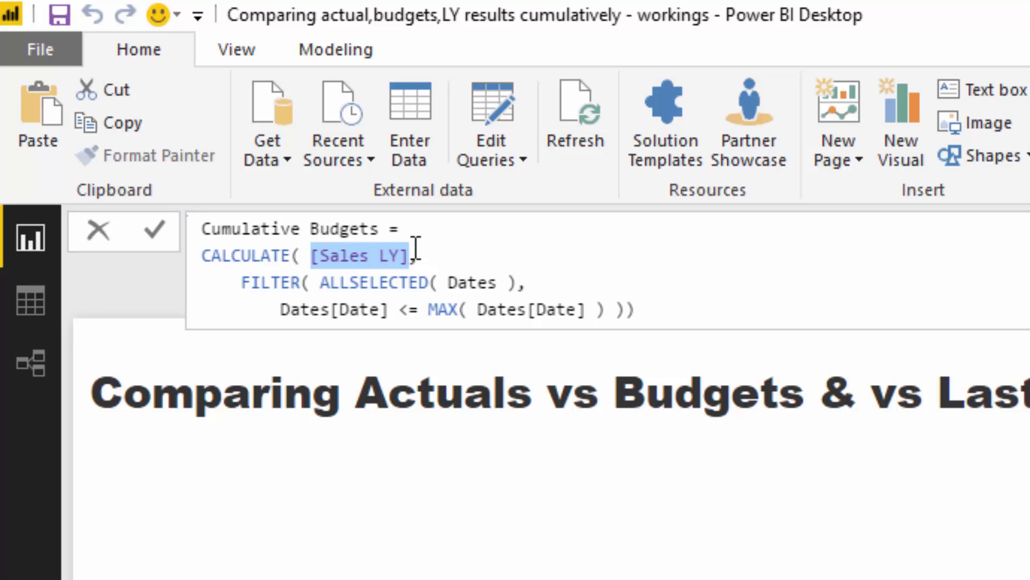
pyautogui.write('[Budget Allocation]')
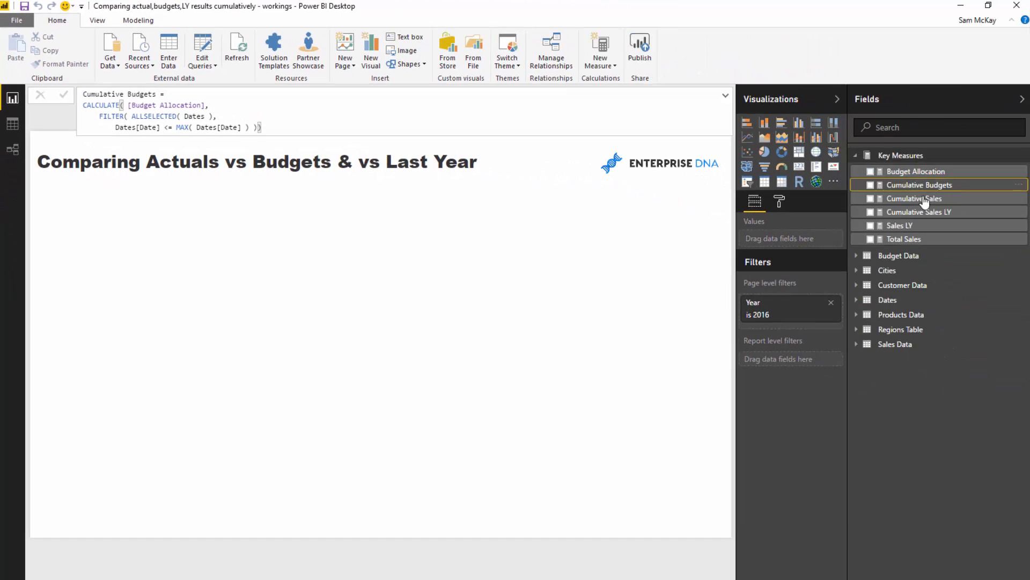
# - Add an area chart by Date with Cumulative Sales, Cumulative Sales LY and Cumulative Budgets as values
pyautogui.click(917, 212)
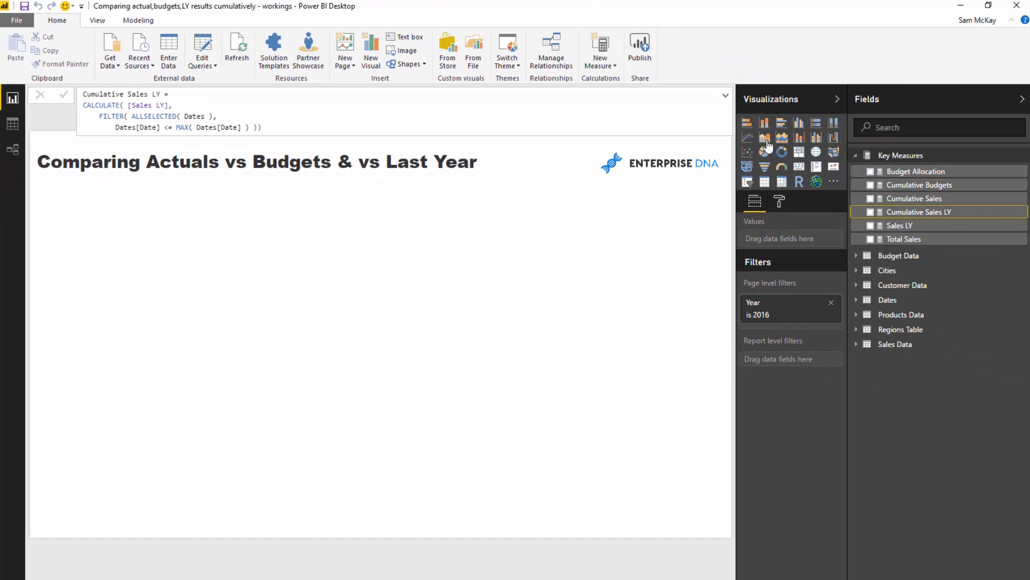
pyautogui.click(765, 137)
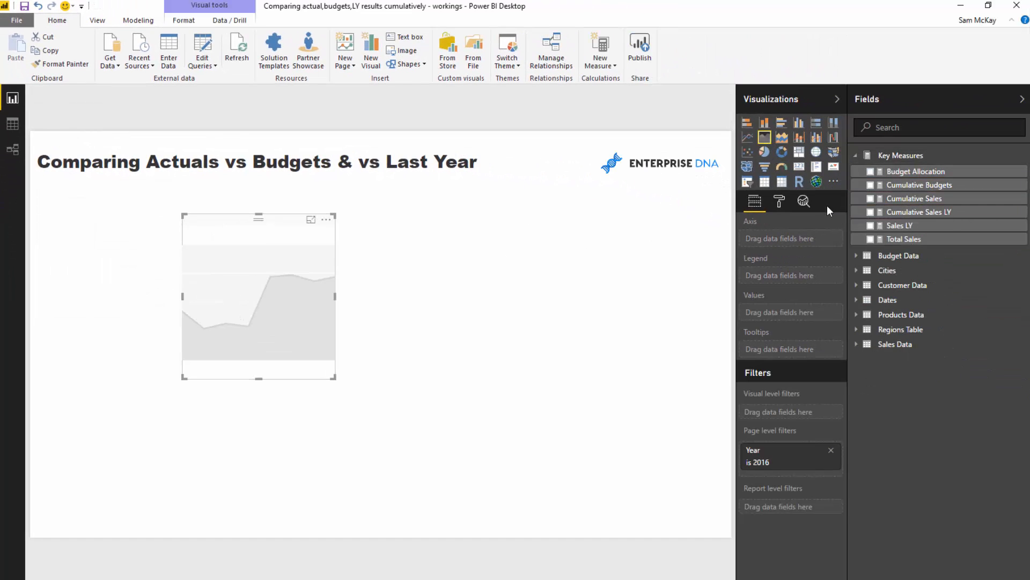
pyautogui.click(856, 299)
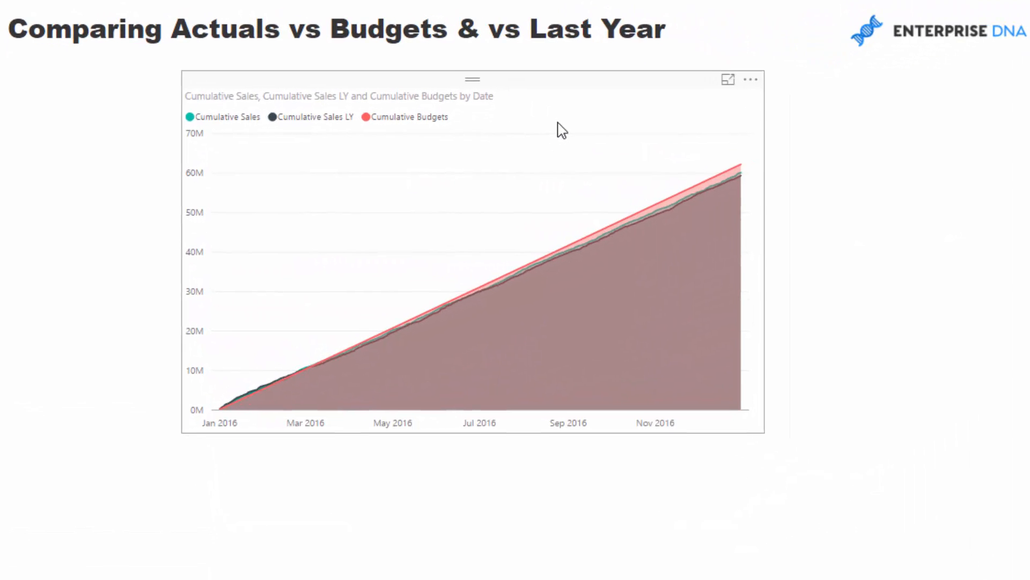
pyautogui.click(465, 250)
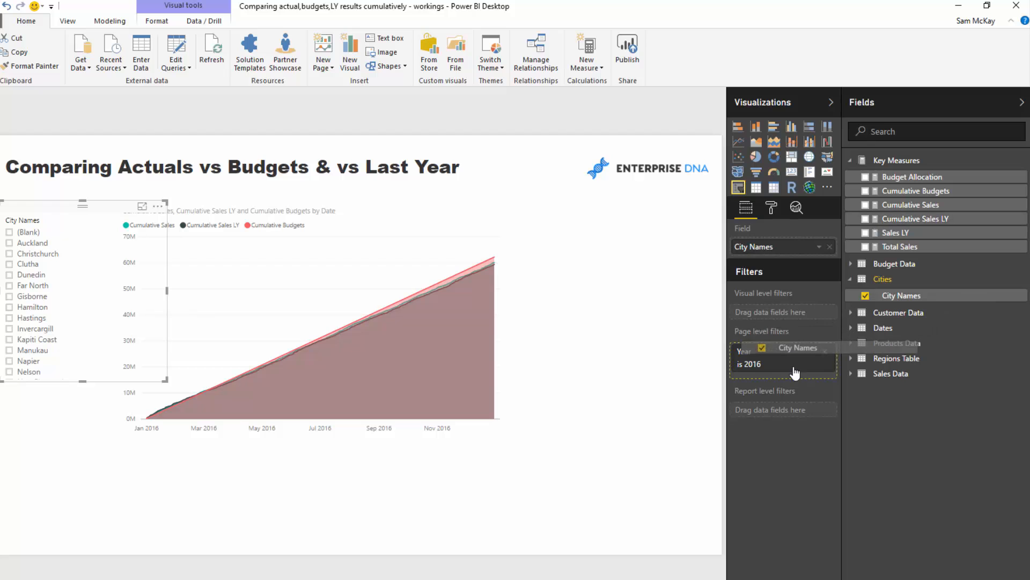
# - Untick (Blank) in the City Names page-level filter so blank cities are excluded
pyautogui.click(775, 368)
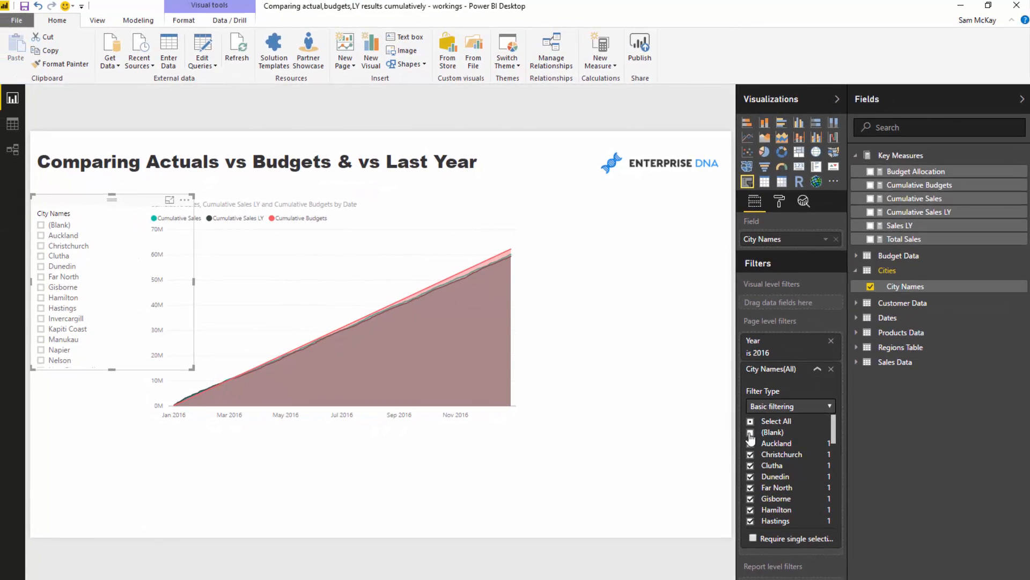
pyautogui.click(751, 431)
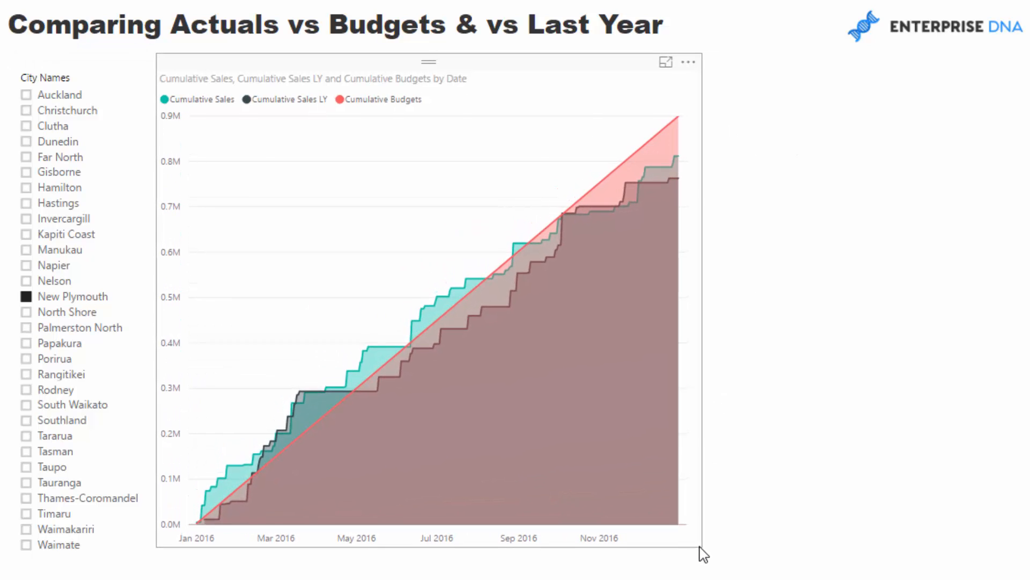
pyautogui.moveTo(107, 234)
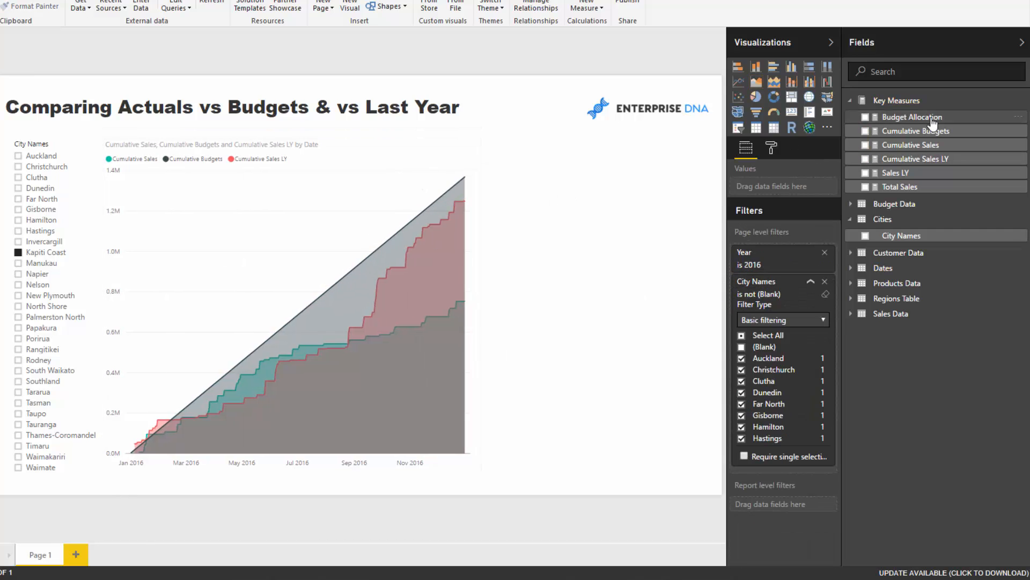
# - Enter Actuals vs Budgets = [Cumulative Sales] - [Cumulative Budgets] and add it to a new area chart by Date
pyautogui.click(984, 78)
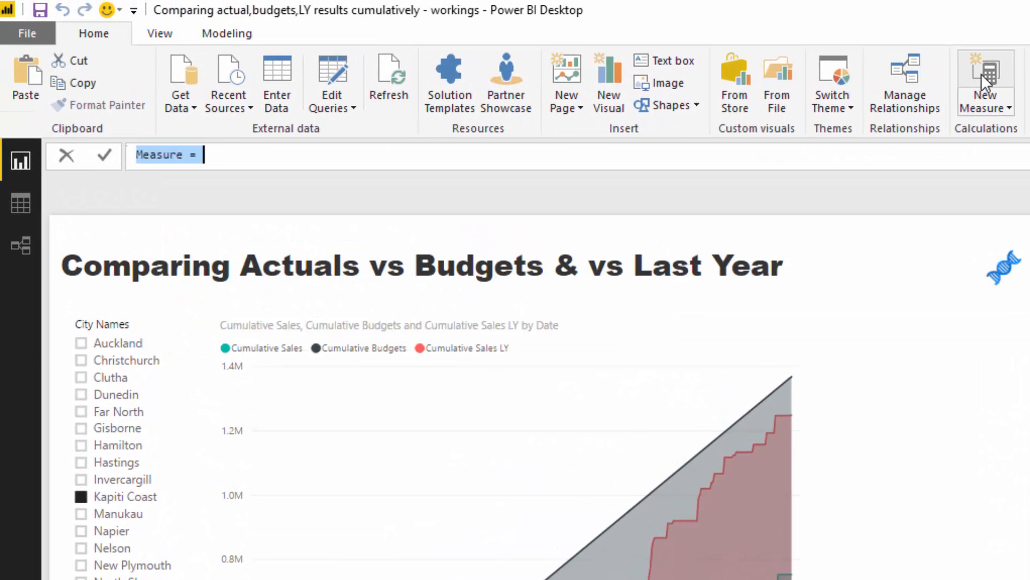
pyautogui.write('Actuals vs Budgets')
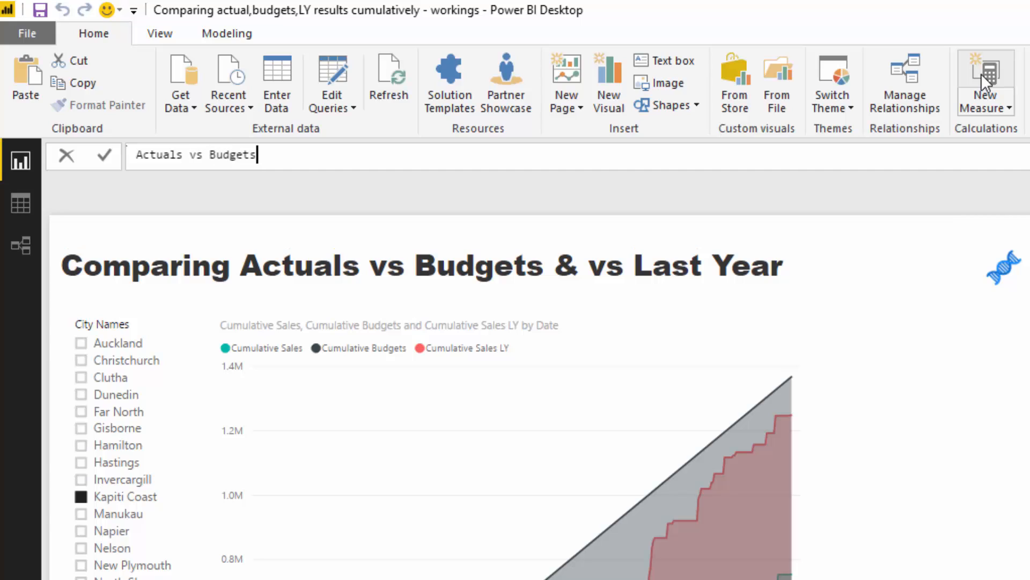
pyautogui.write('= Cum')
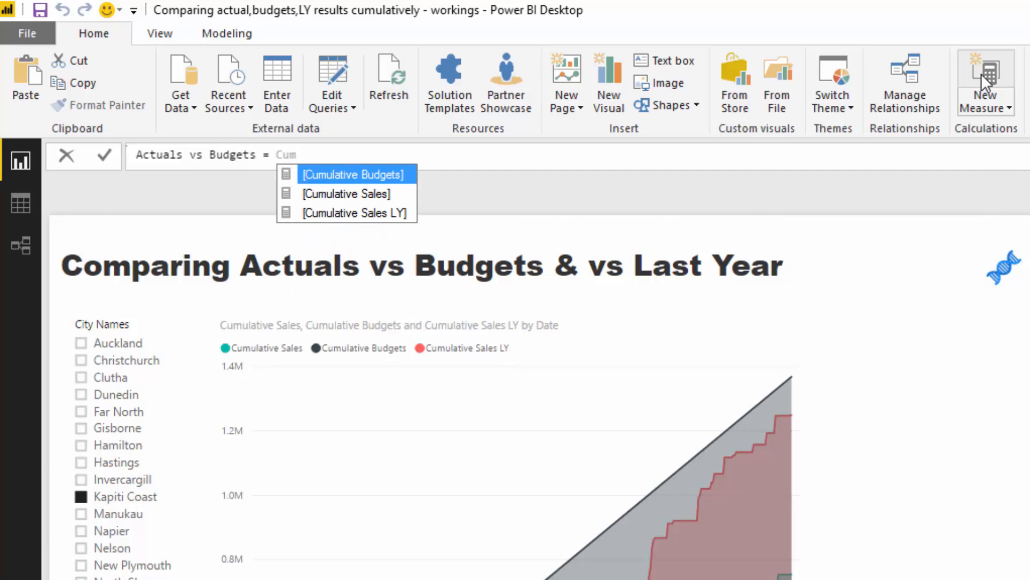
pyautogui.write('[Cumulative Sales] - C')
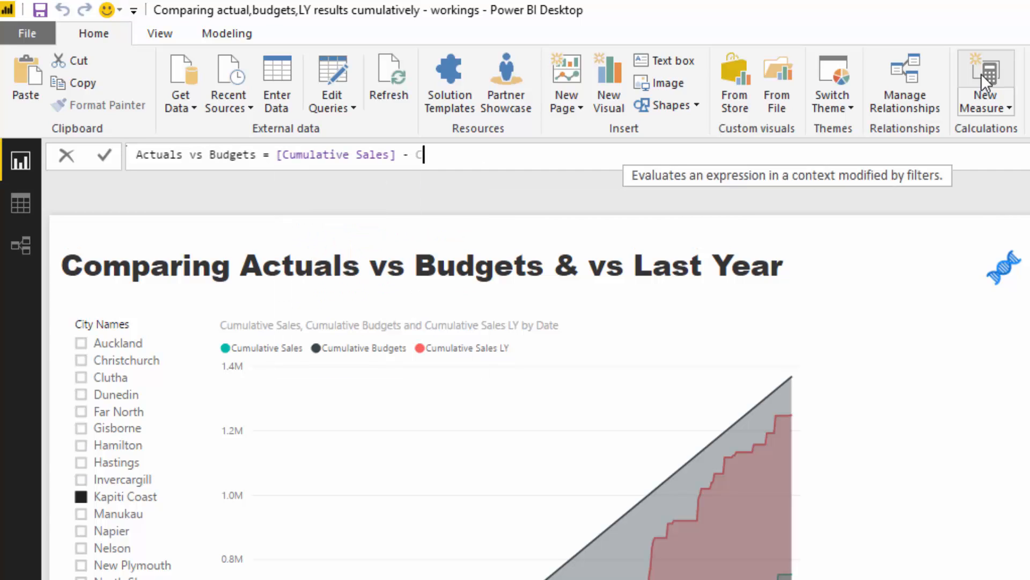
pyautogui.write('[Cumulative Budgets]')
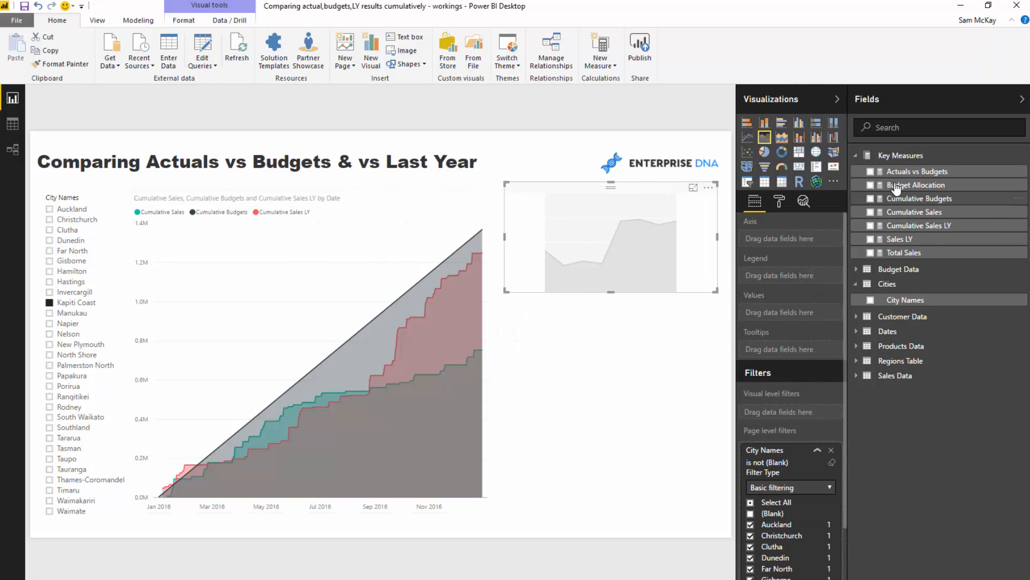
pyautogui.click(871, 172)
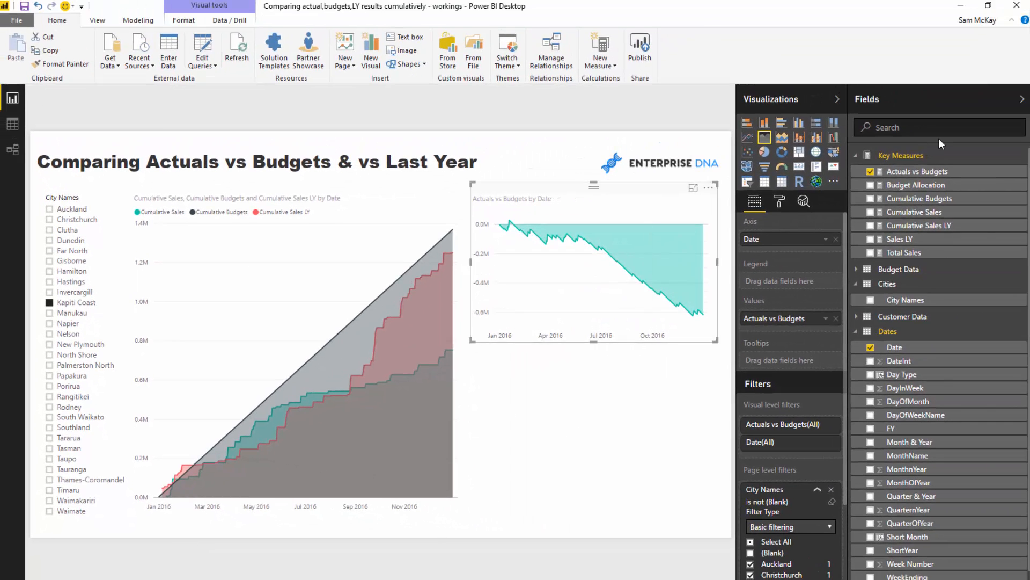
# - Enter Actuals vs LY = [Cumulative Sales] - [Cumulative Sales LY] and swap the copied chart's value to it
pyautogui.click(919, 171)
pyautogui.write('Actuals vs LY')
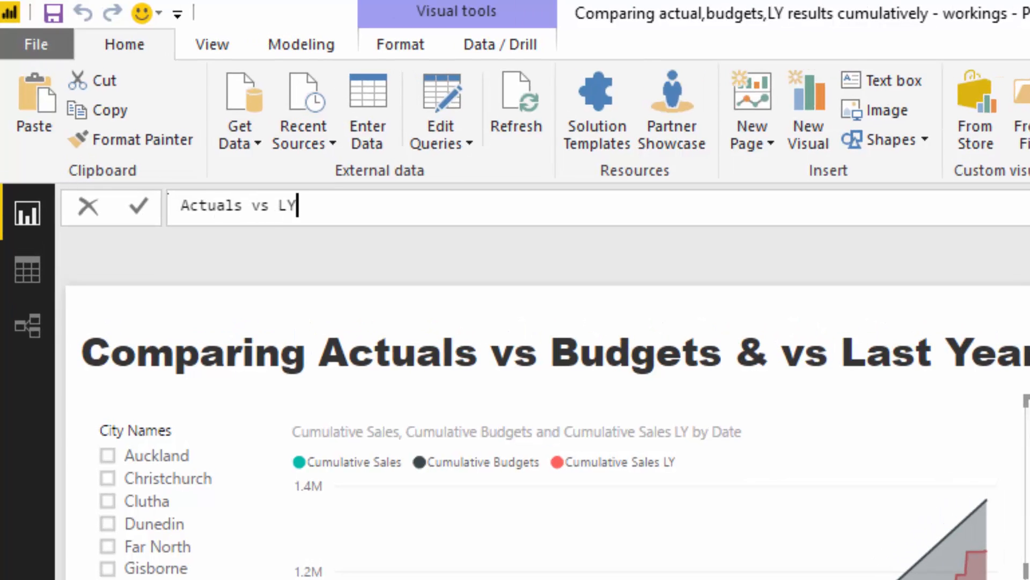
pyautogui.write('= Ac')
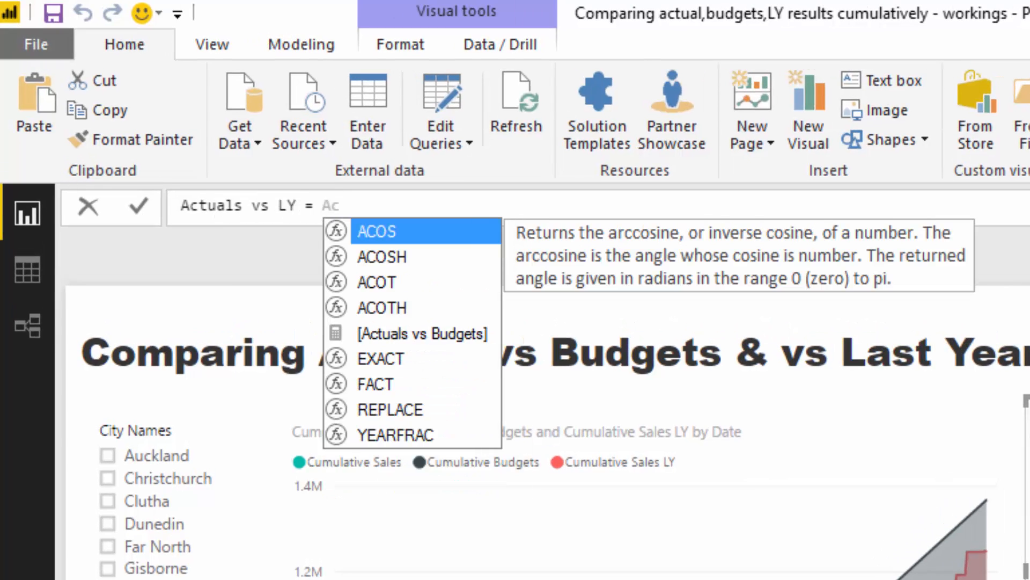
pyautogui.write('Cumu')
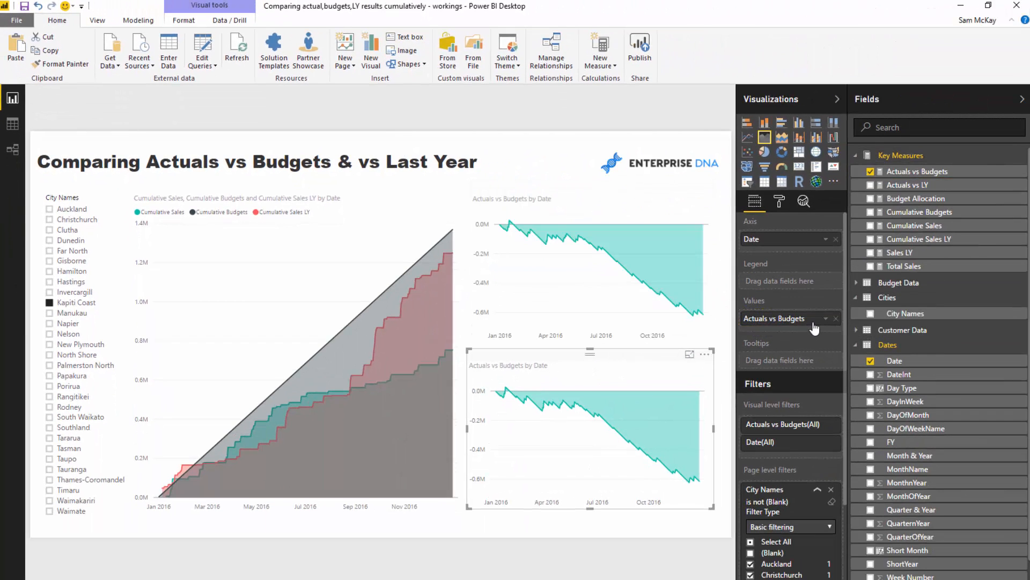
pyautogui.click(870, 185)
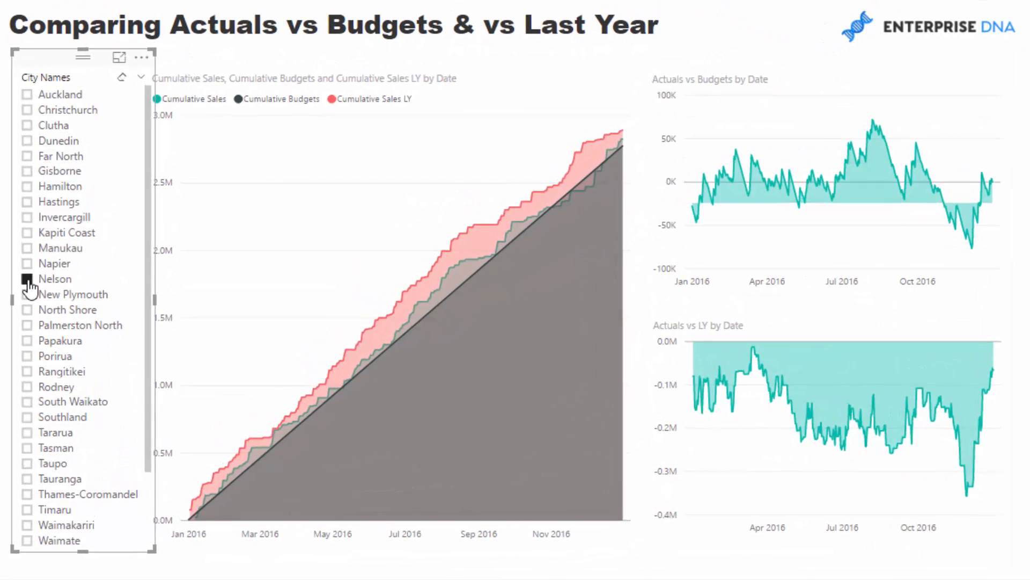
# - Filter the City Names slicer to North Shore, then to Palmerston North
pyautogui.click(26, 308)
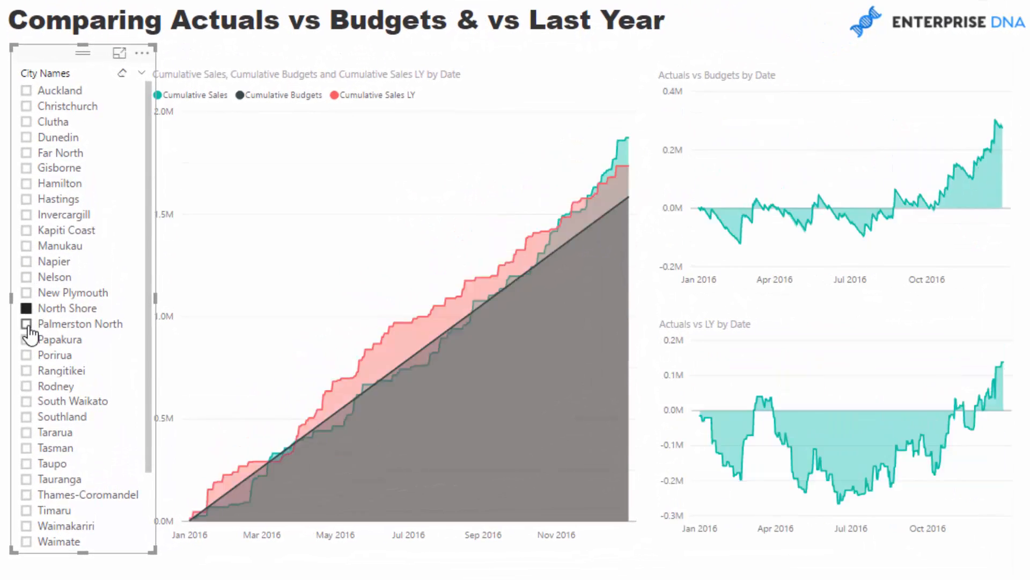
pyautogui.click(26, 324)
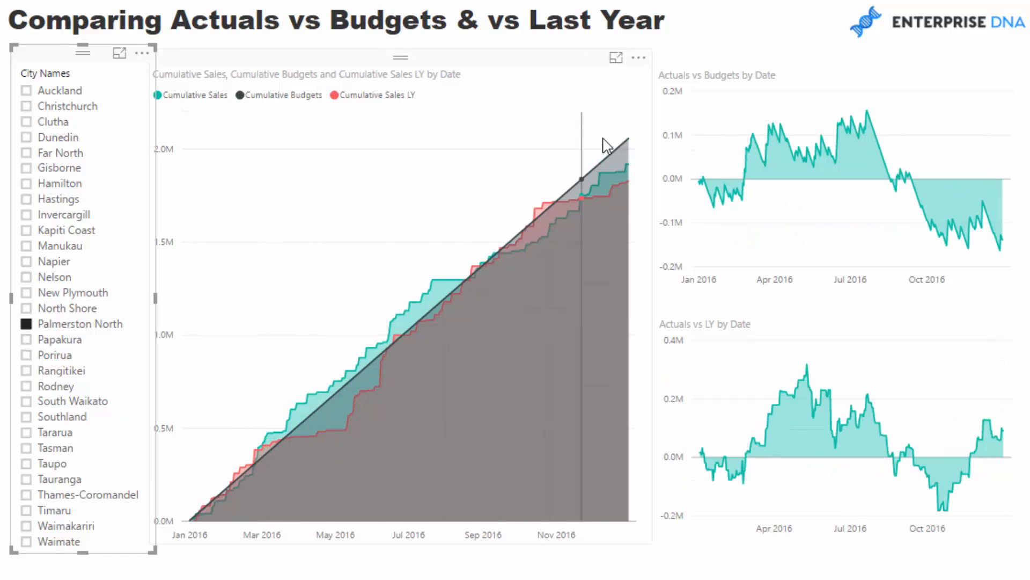
pyautogui.moveTo(603, 164)
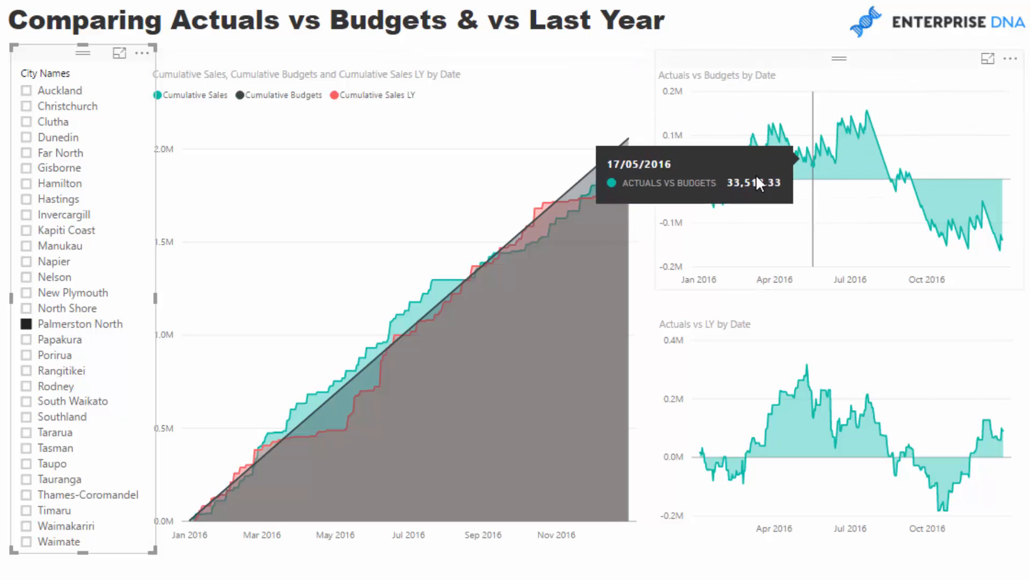
pyautogui.moveTo(851, 142)
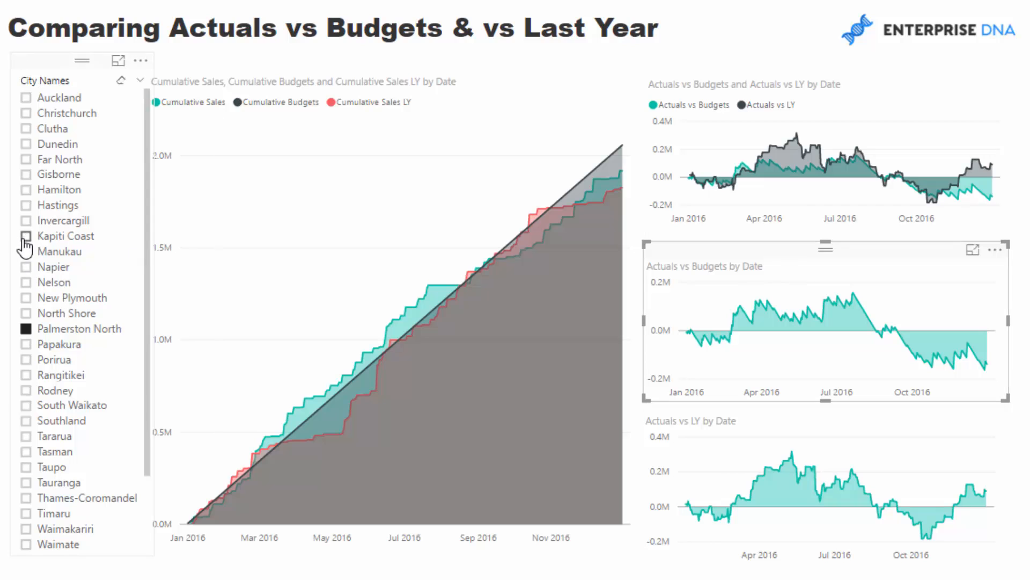
# - Filter the City Names slicer to Porirua, then to Tasman
pyautogui.click(25, 360)
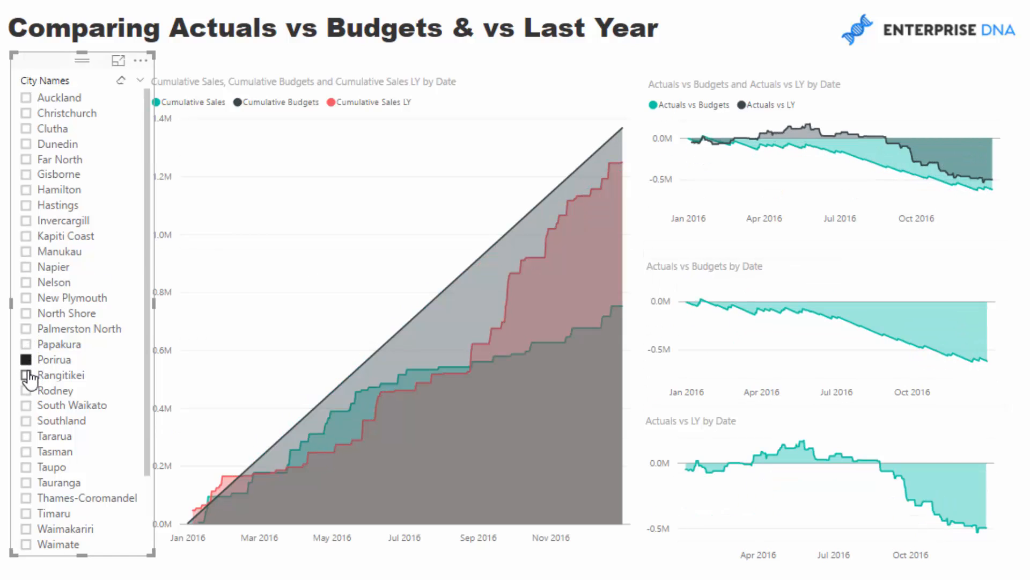
pyautogui.click(55, 389)
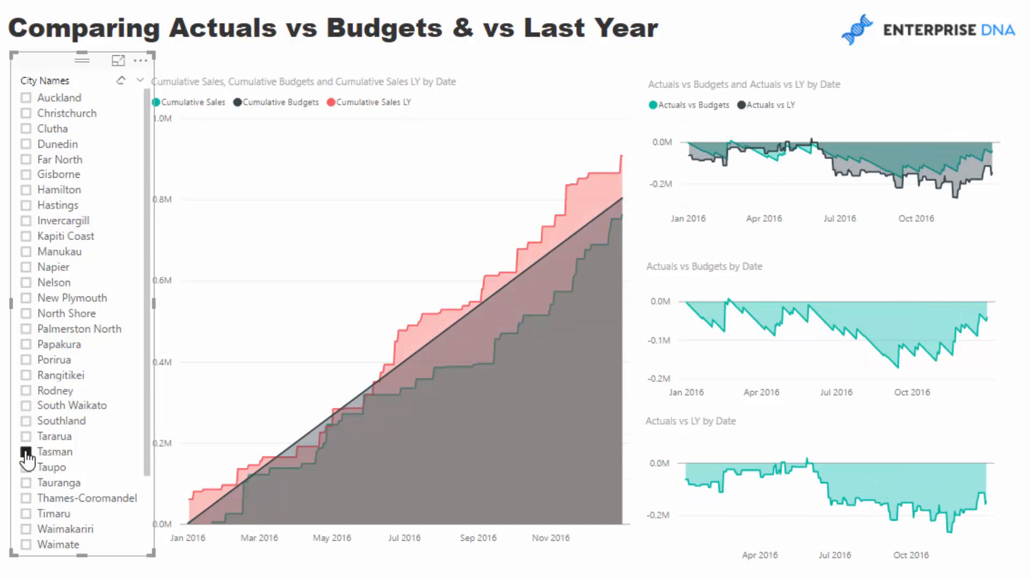
# - Deselect the slicer selection by clicking an empty area of the canvas
pyautogui.click(24, 452)
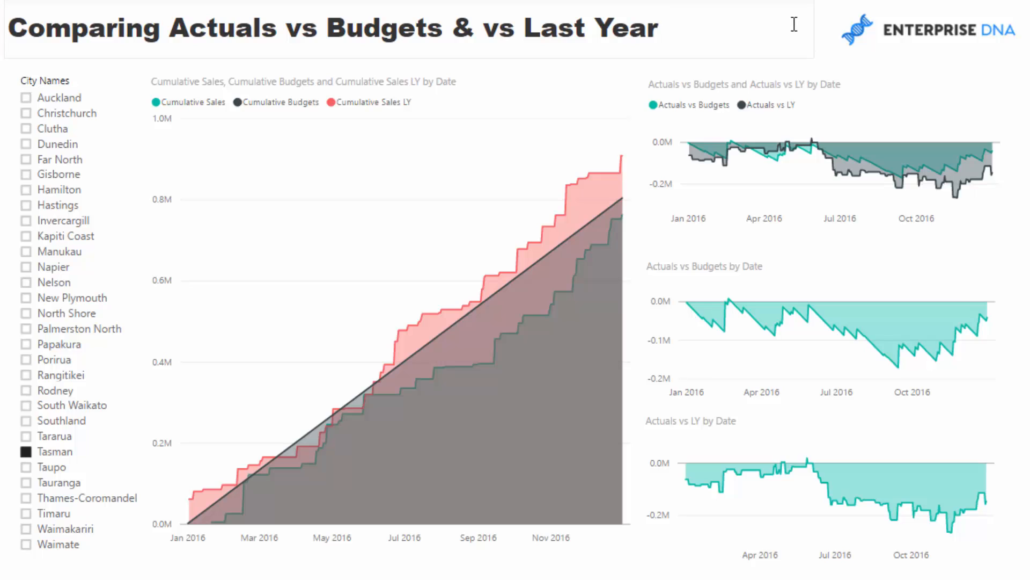
pyautogui.moveTo(737, 33)
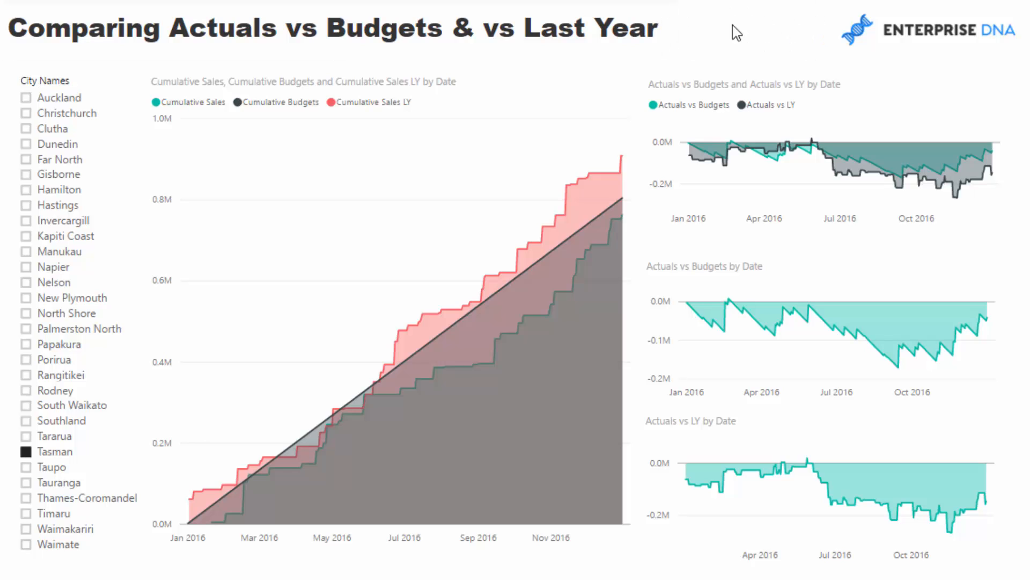
pyautogui.moveTo(800, 40)
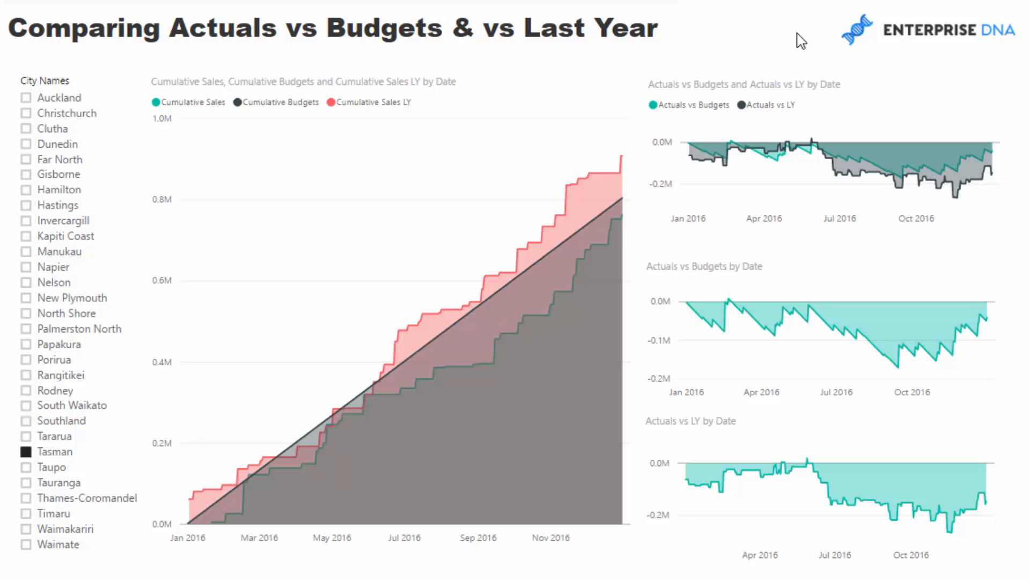
pyautogui.moveTo(754, 35)
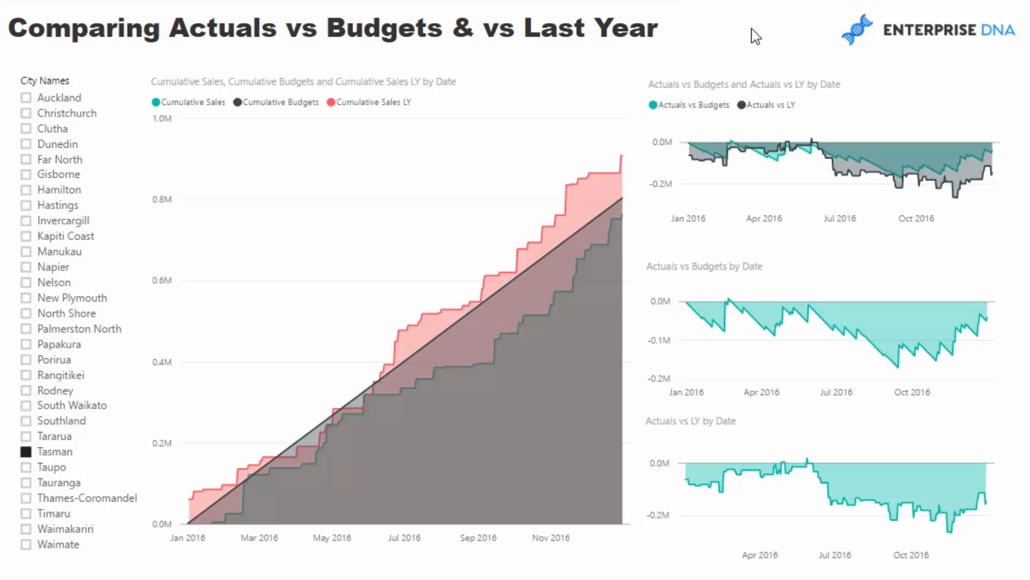
pyautogui.moveTo(43, 273)
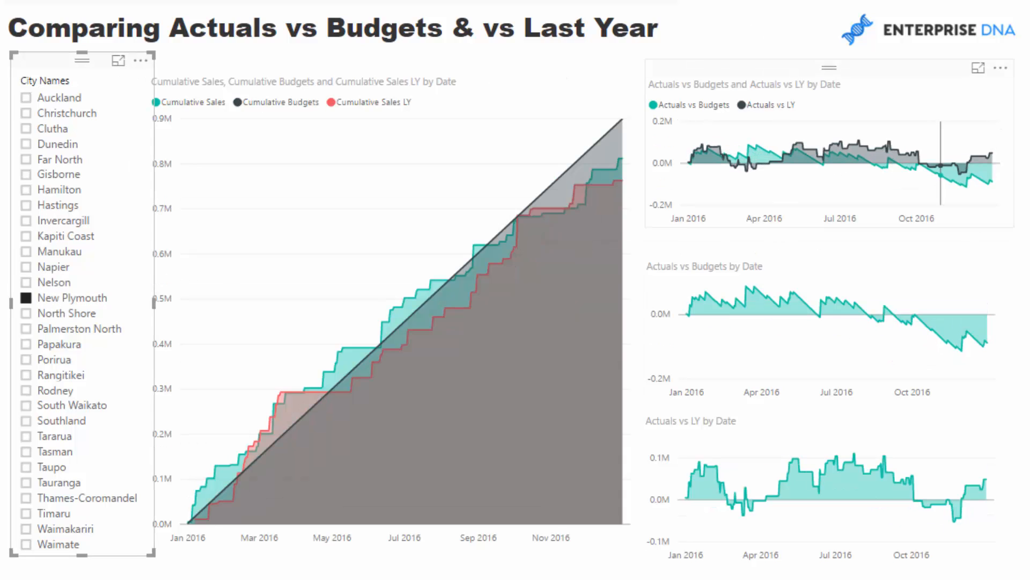
pyautogui.moveTo(427, 121)
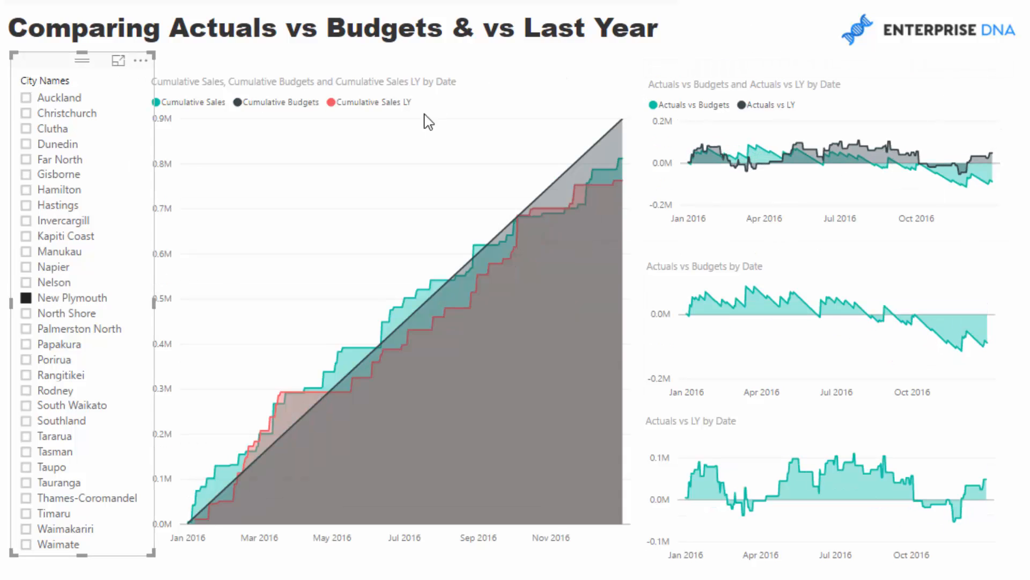